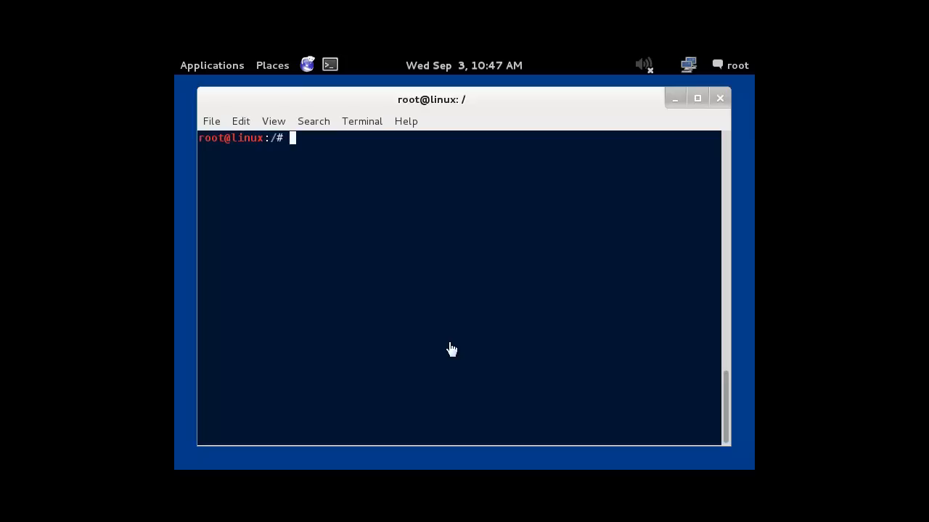
mouse_move(449, 342)
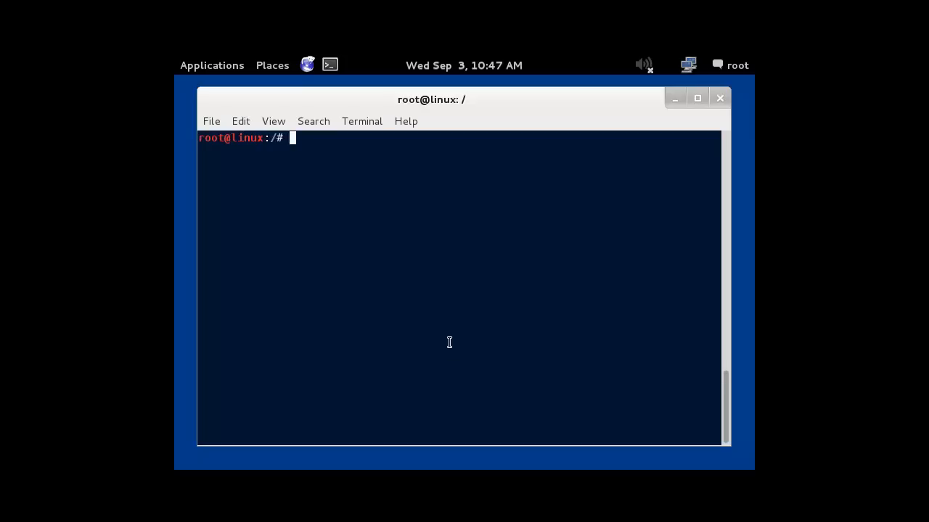
- Change into /etc and open rsyslog.conf in vi
type("cd etc")
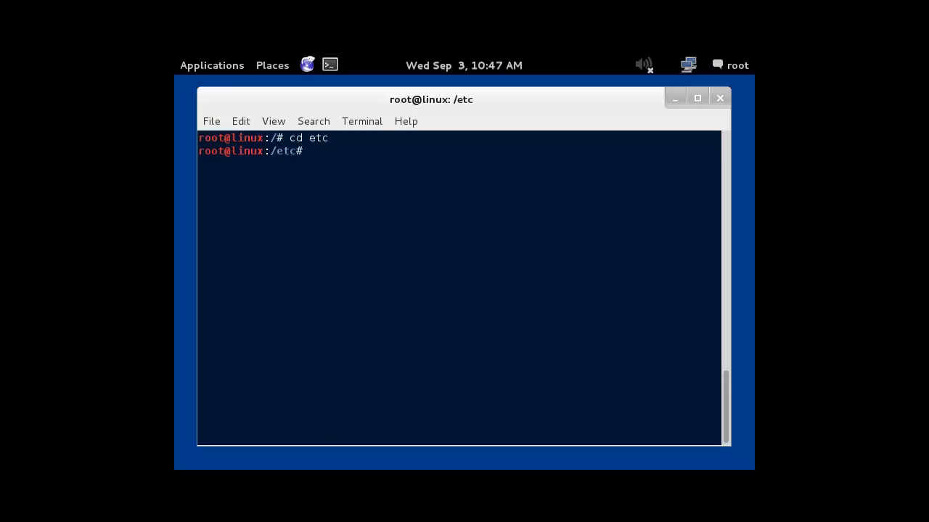
type("vi")
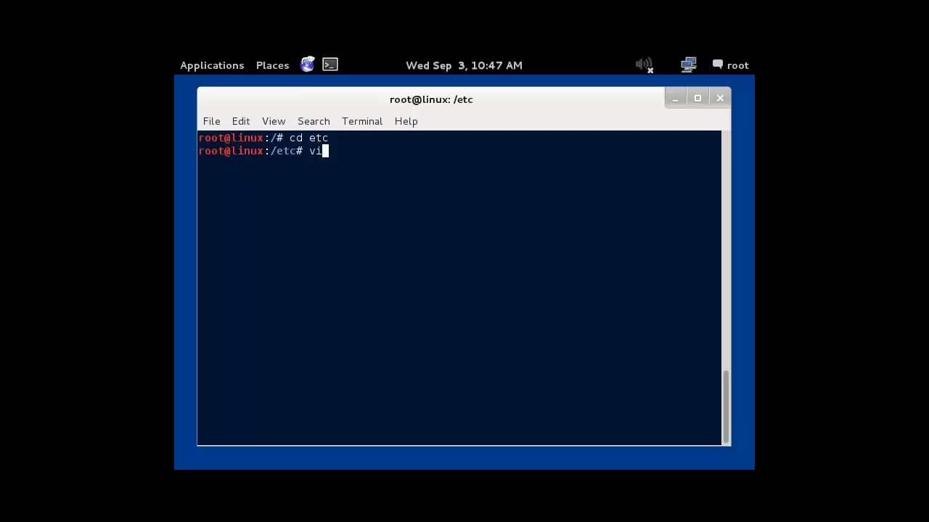
type("rs")
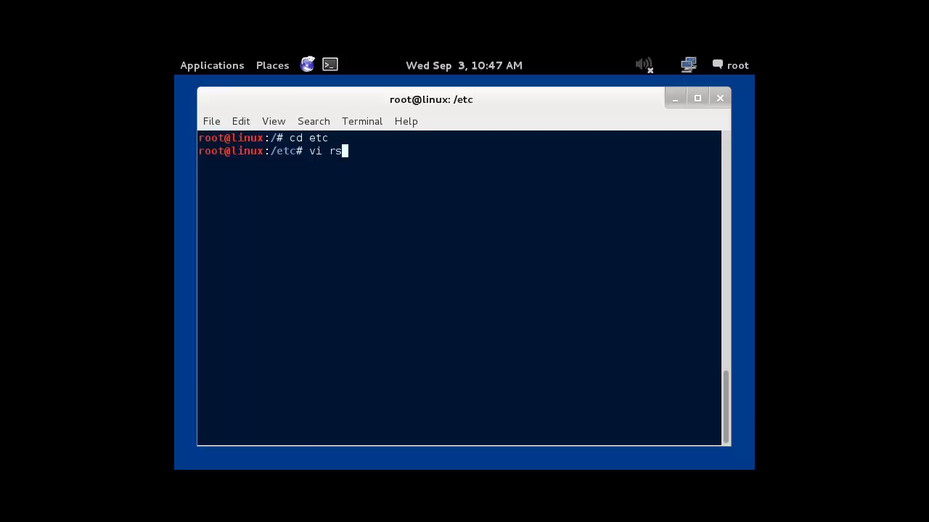
type("yslog.con")
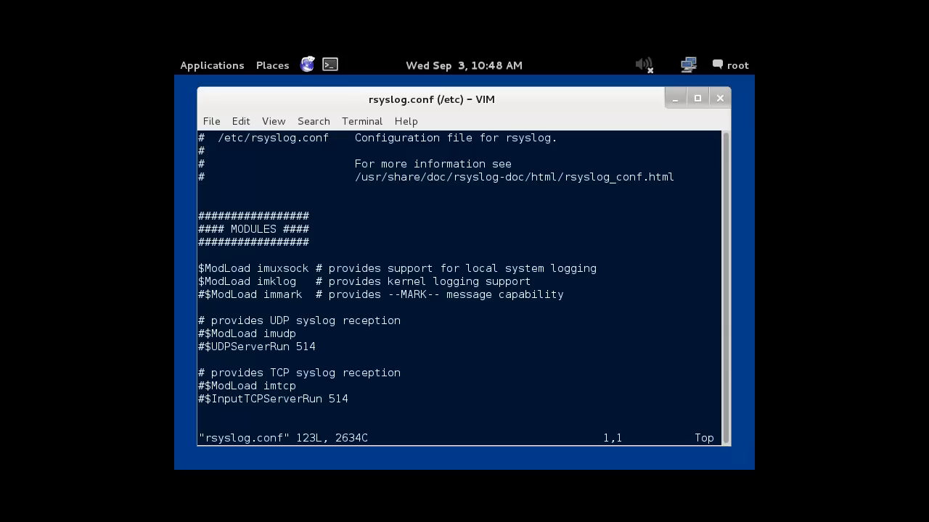
scroll("down", 3)
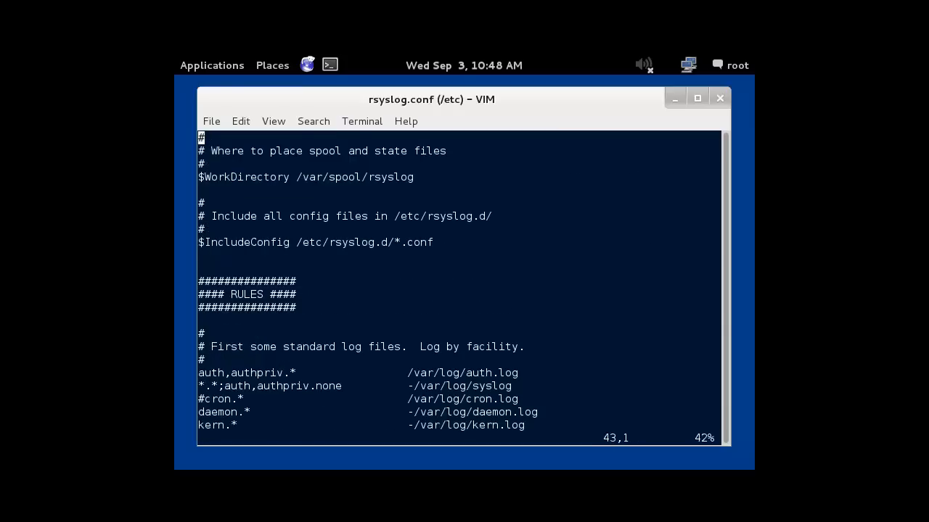
key("G")
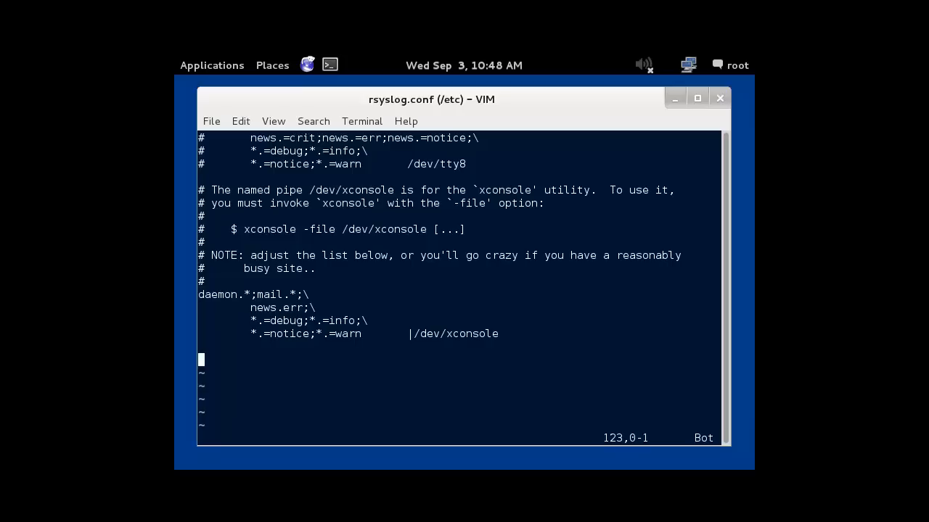
key("i")
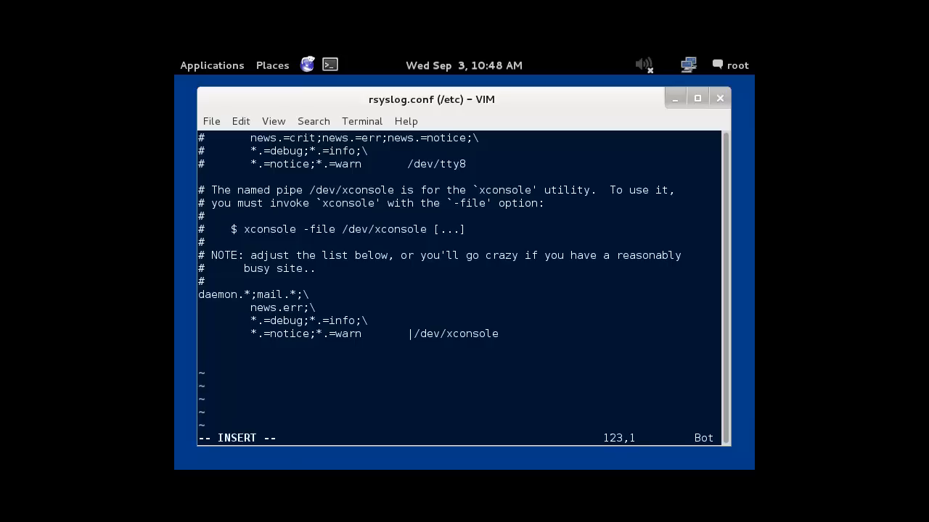
type("*")
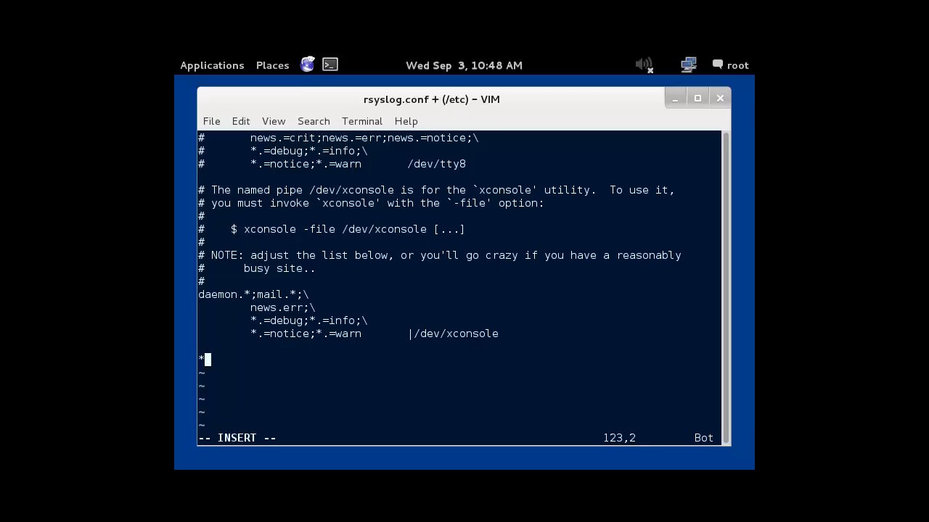
type(".*")
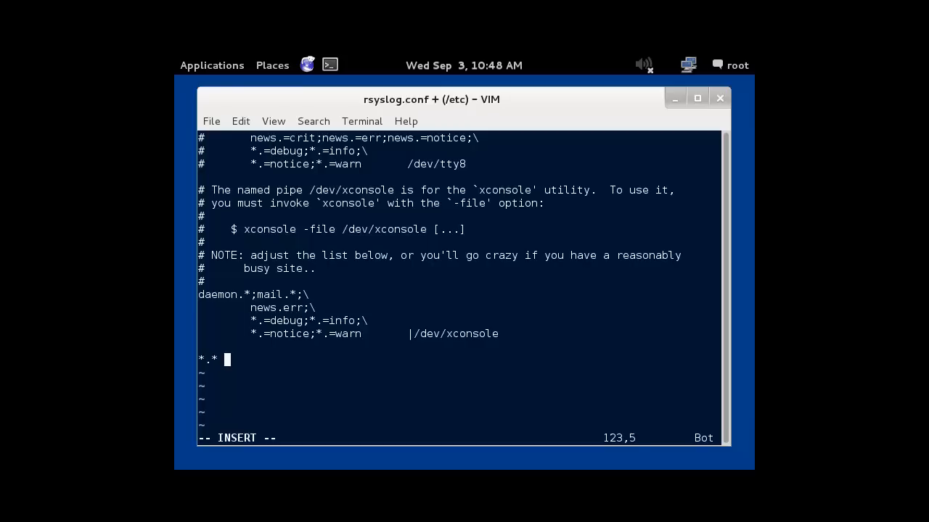
type("@@")
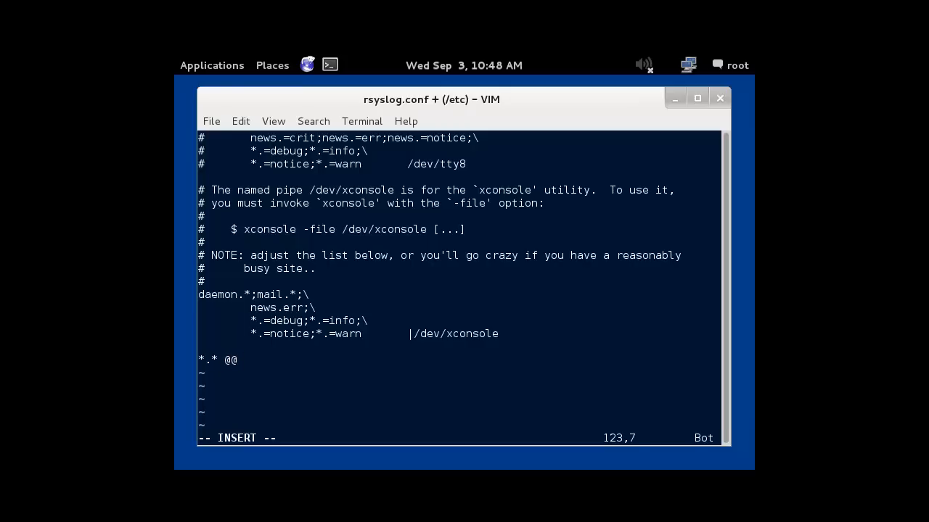
type("192.1")
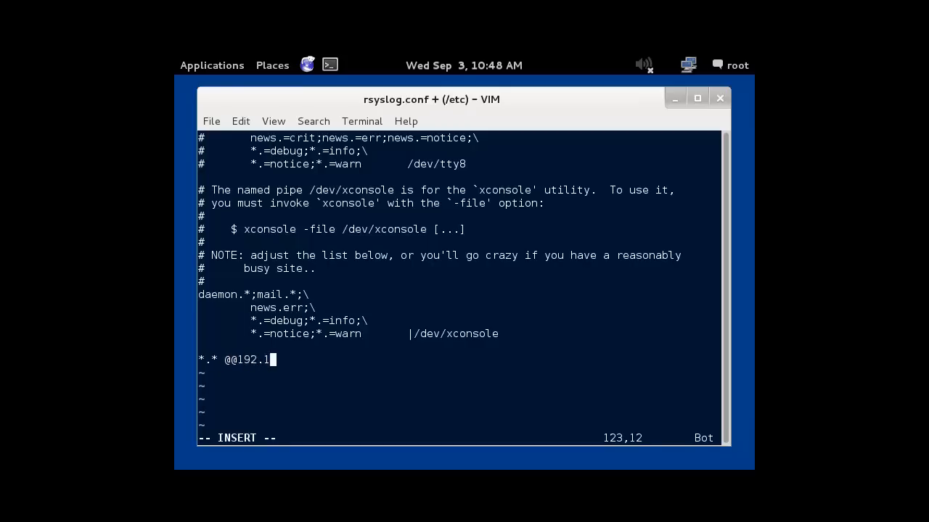
type("68.")
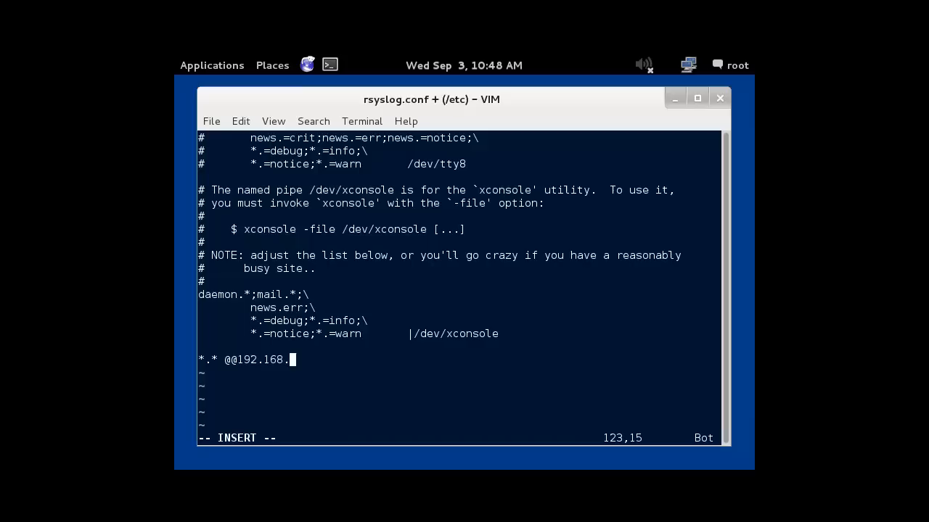
type("27.1")
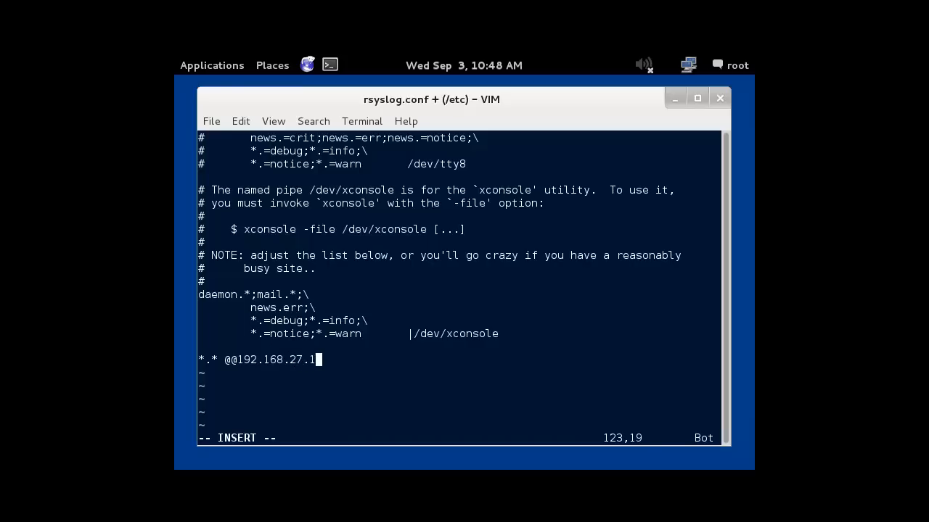
type("30")
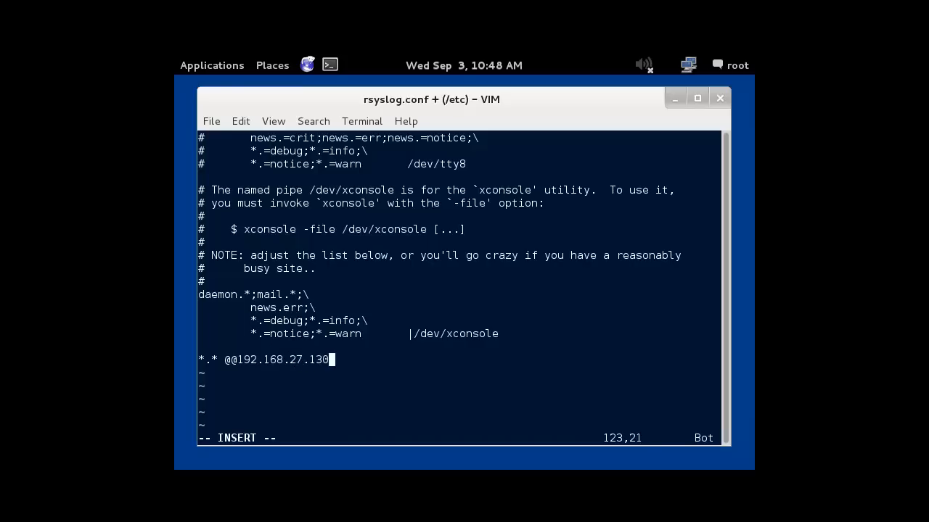
type(":5")
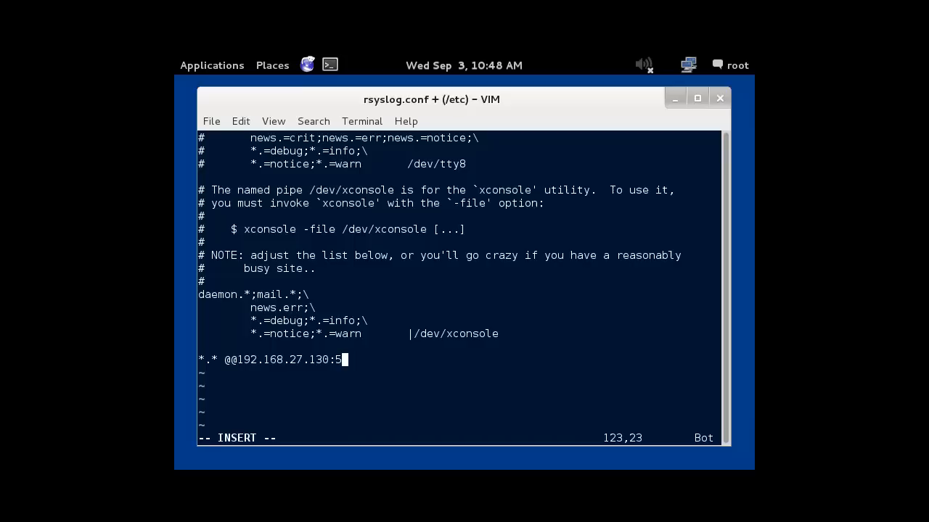
type("14")
left_click(461, 438)
type(":")
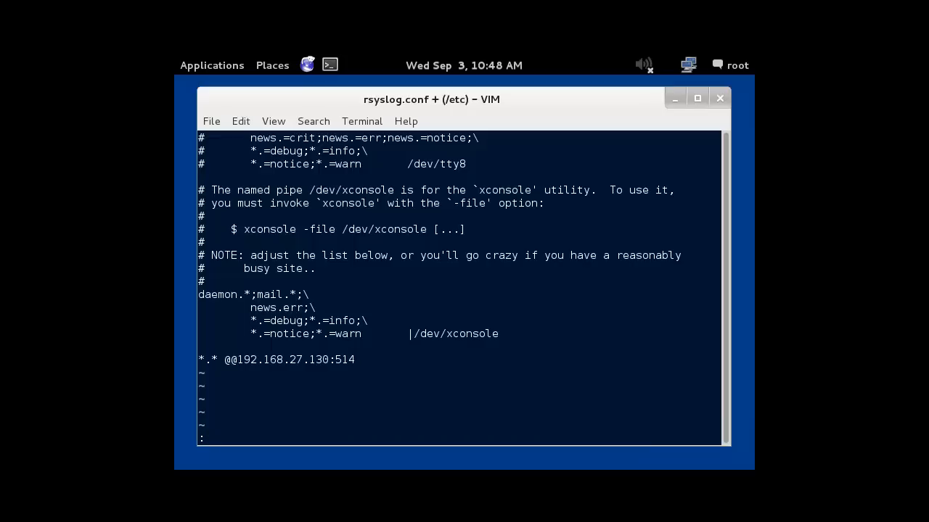
type("wq")
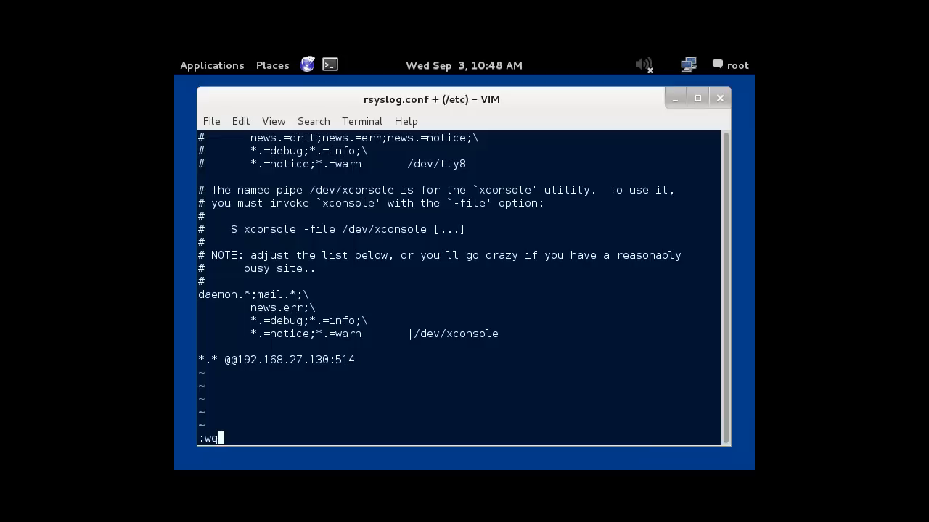
key("Return")
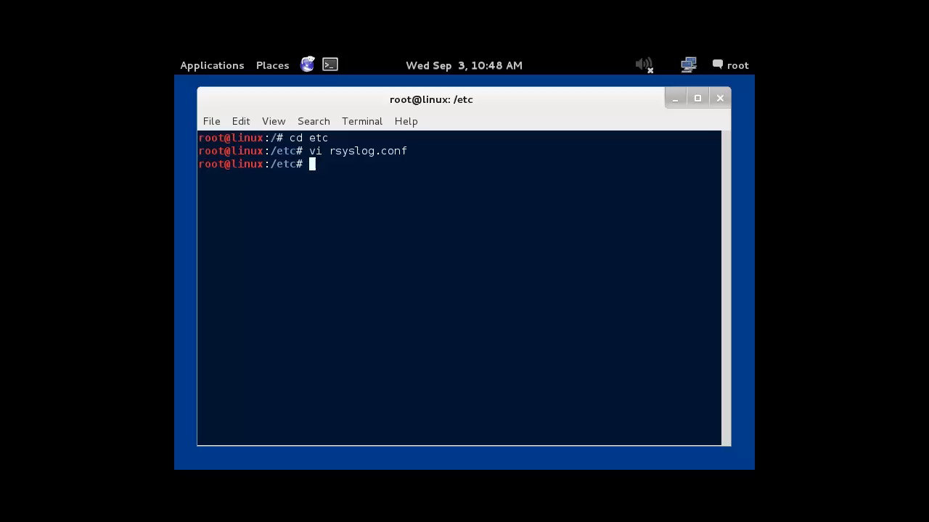
- Display rsyslog.conf with cat to confirm the forwarding rule is present
type("cat")
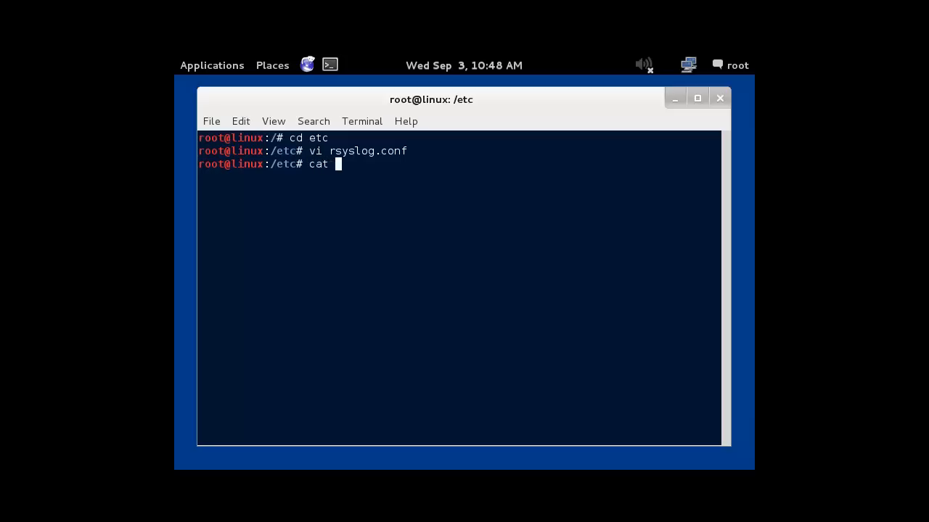
type("r")
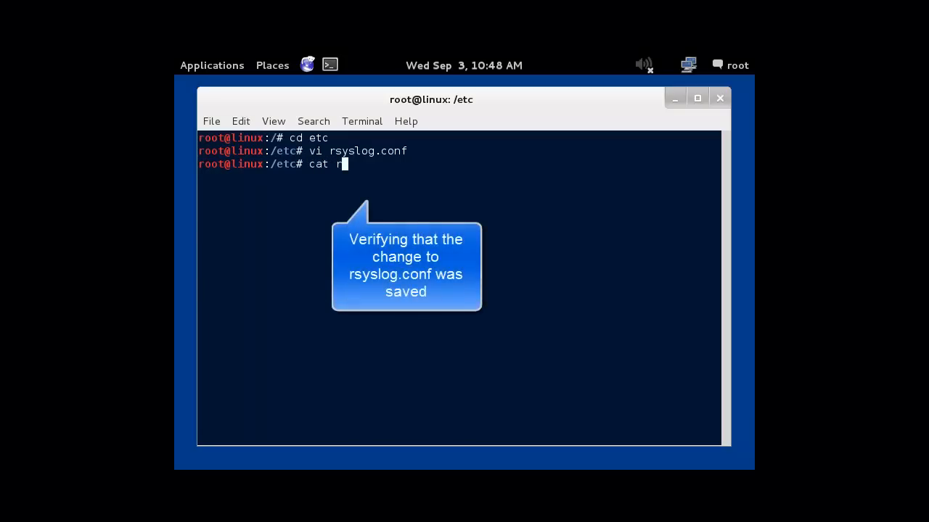
type("sysl")
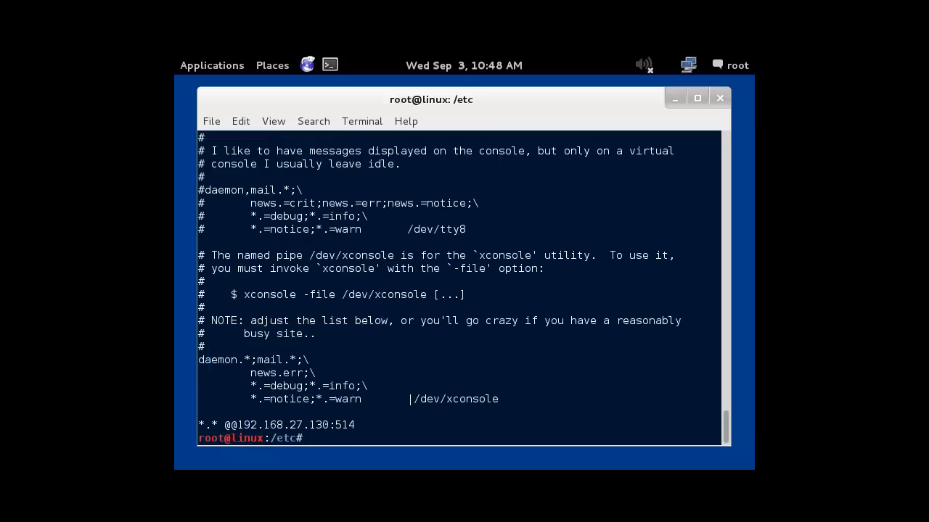
- Restart the rsyslog service from /etc/init.d by stopping and starting it
type("cd init.d")
type("./")
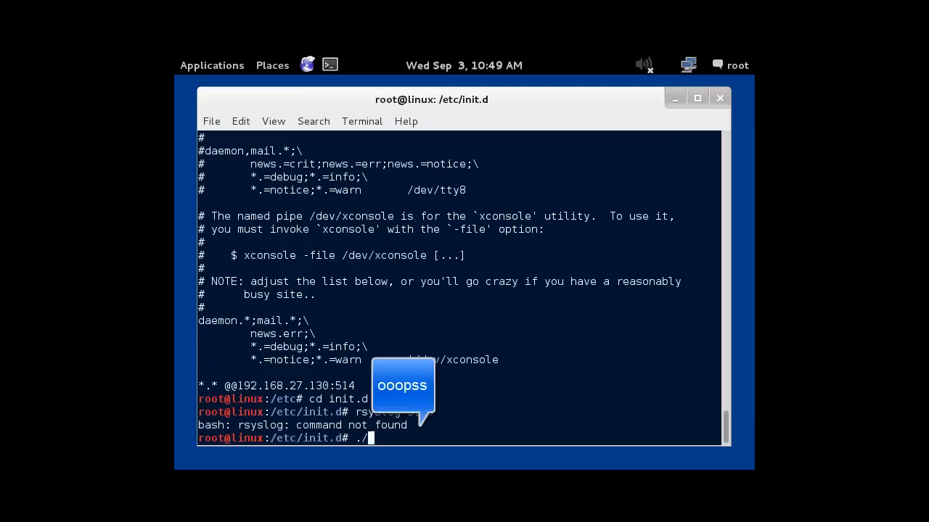
type("rys")
type("./rsyslog start")
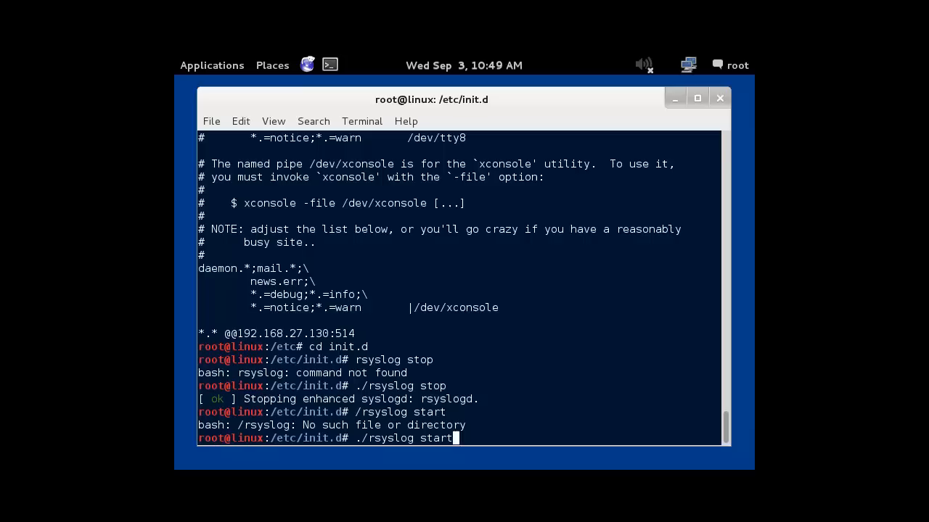
key("Return")
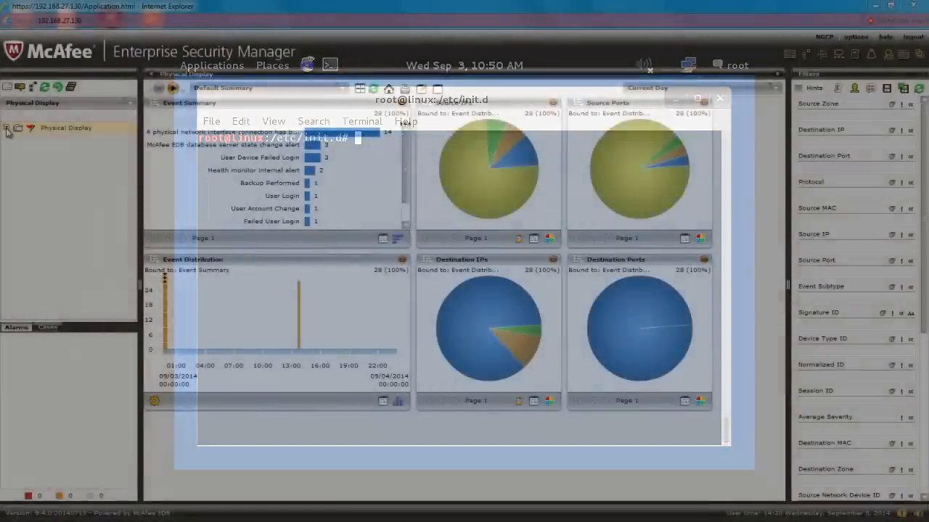
- Select Local Receiver-ELM in the Physical Display tree and open Add Data Source
left_click(719, 98)
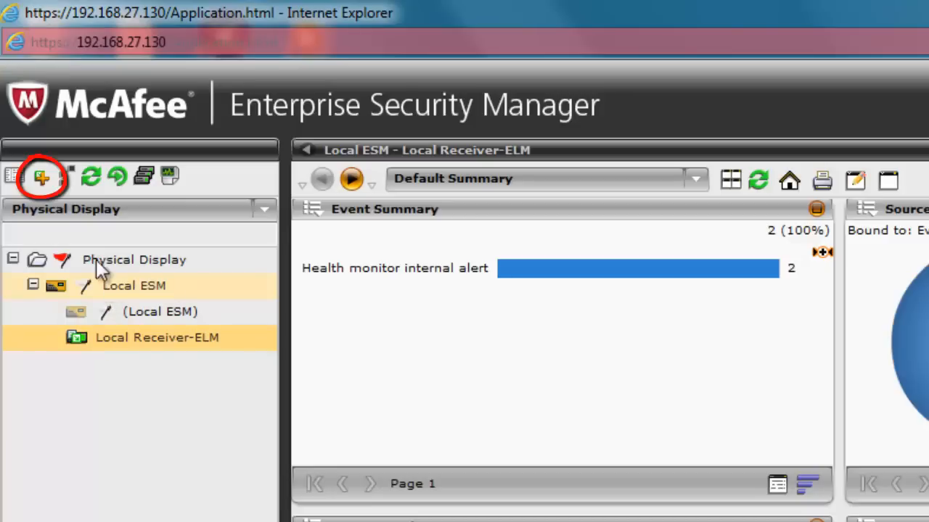
left_click(44, 175)
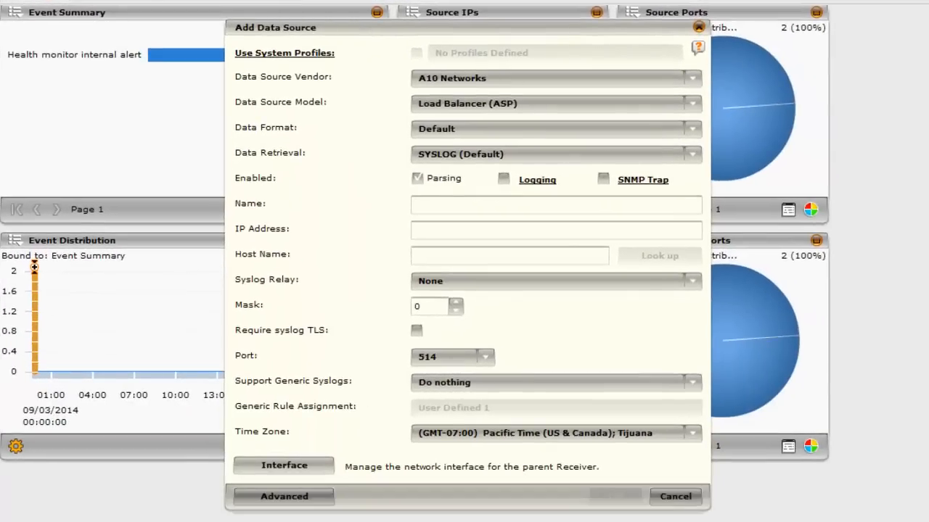
mouse_move(442, 115)
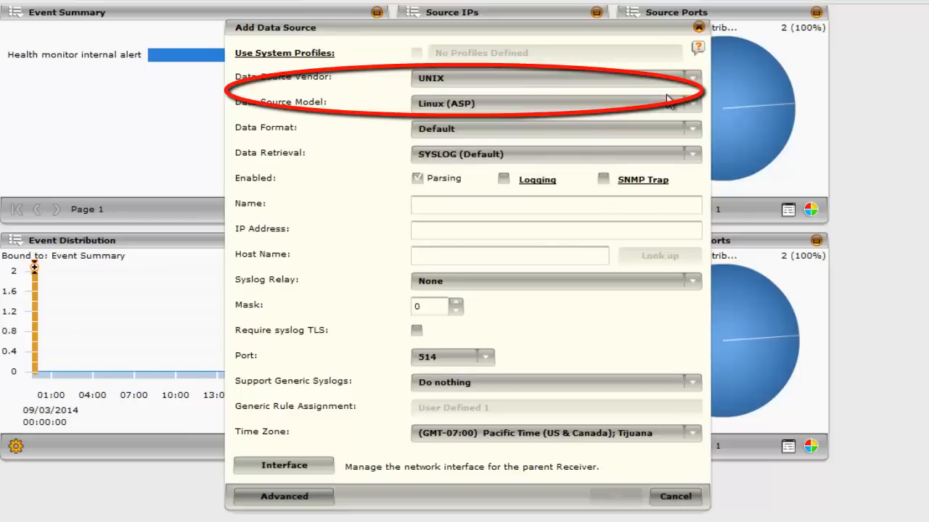
- Save UNIX Linux (ASP) source 'My Linux Host' at 192.168.27.140 with looked-up host name
left_click(556, 204)
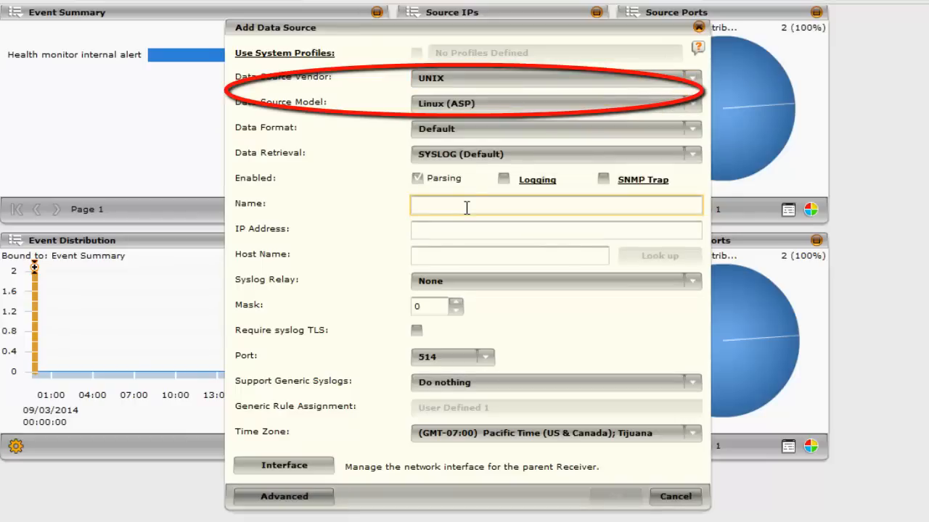
type("My Linux Host")
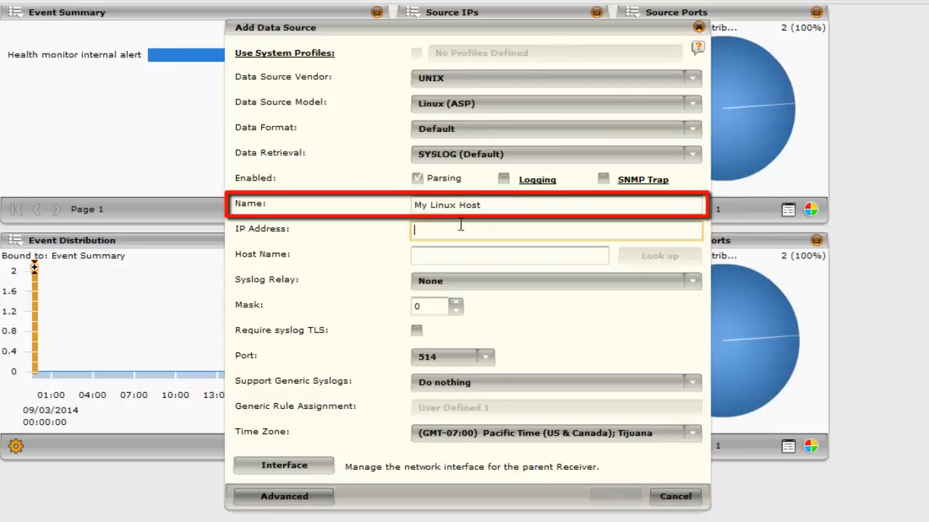
type("192.168.27.140")
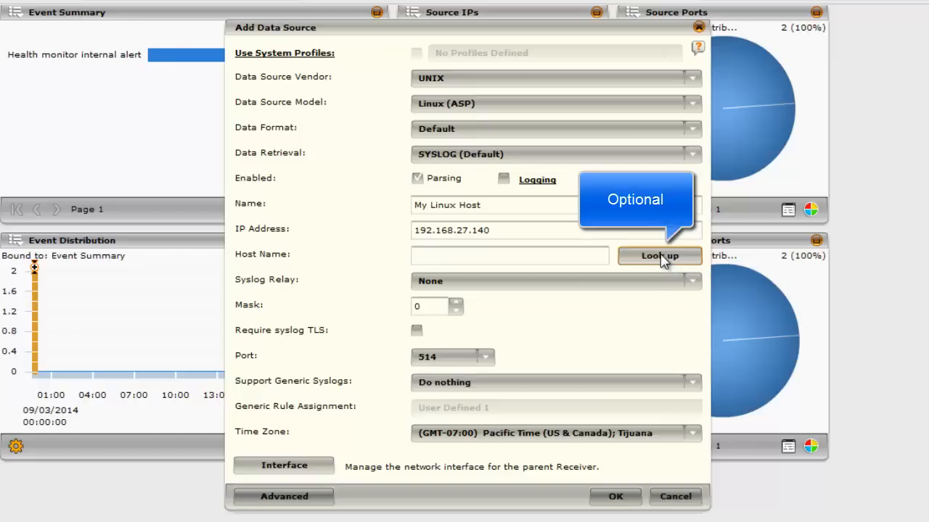
left_click(659, 255)
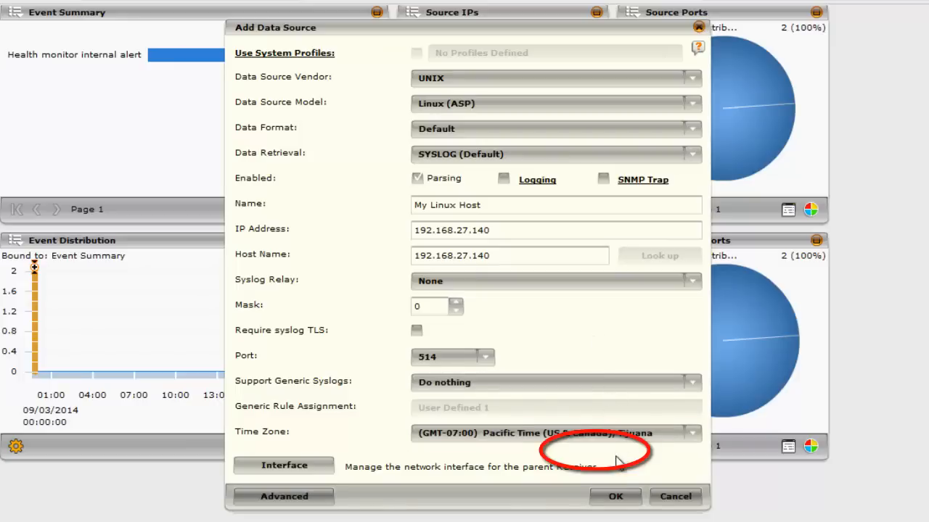
left_click(617, 497)
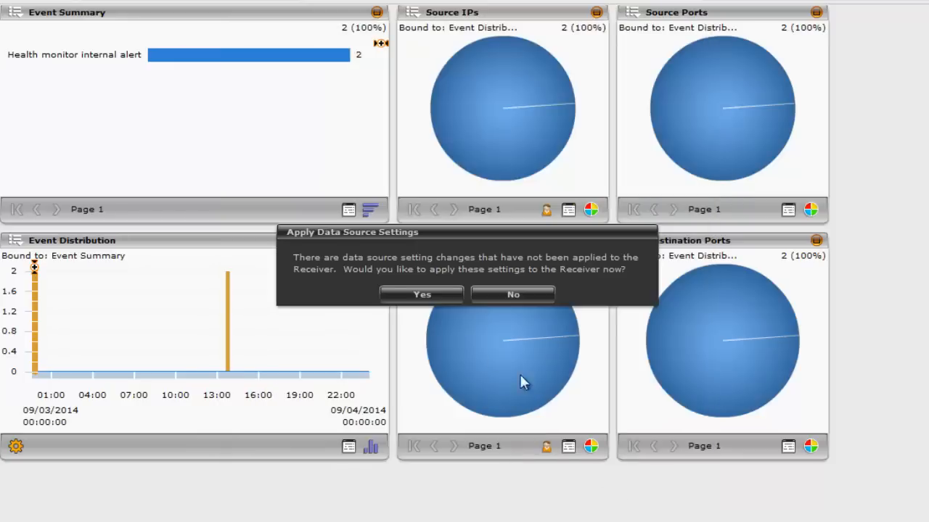
mouse_move(450, 335)
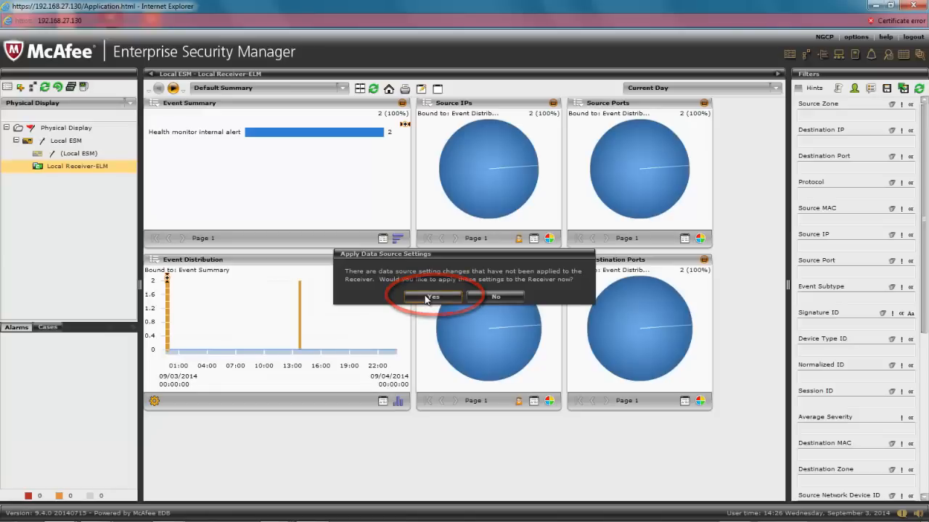
- Apply the settings, roll out the policy to My Linux Host, and close the success message
left_click(433, 297)
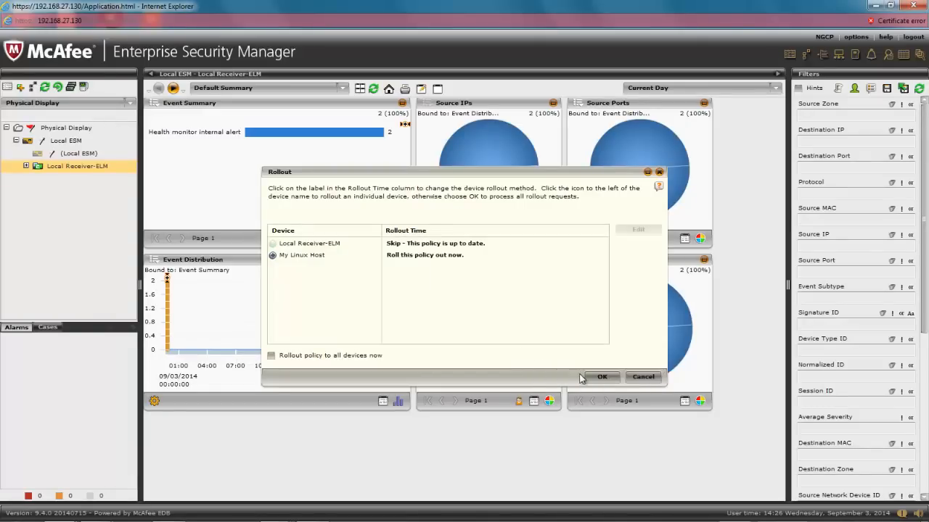
left_click(603, 377)
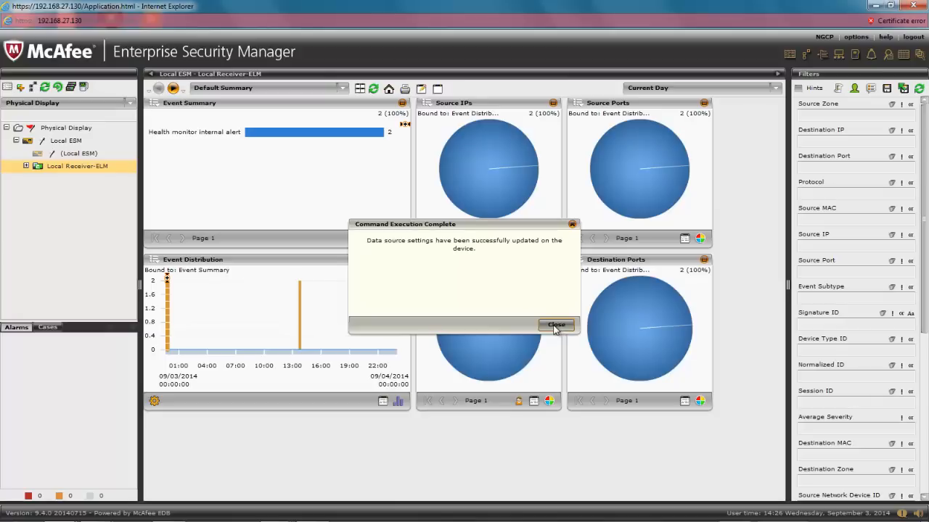
left_click(555, 325)
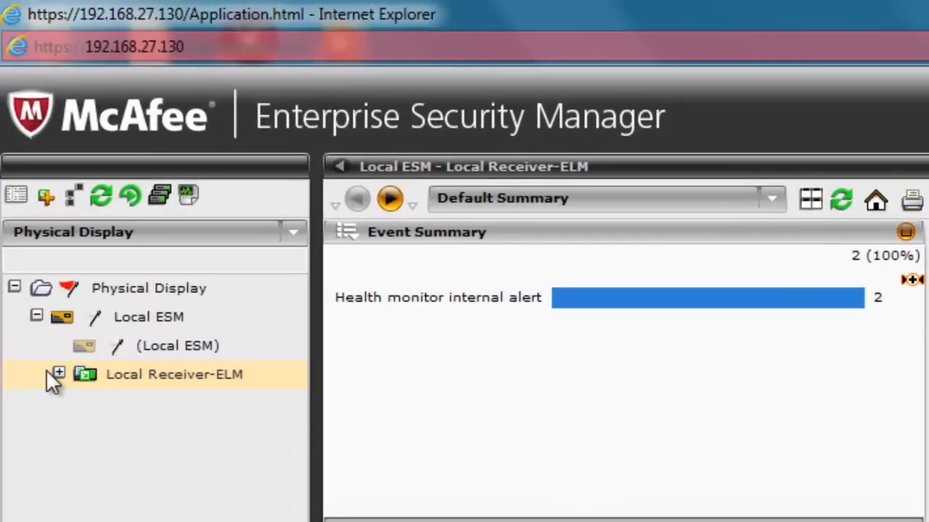
- Expand Local Receiver-ELM and select the My Linux Host data source
left_click(57, 374)
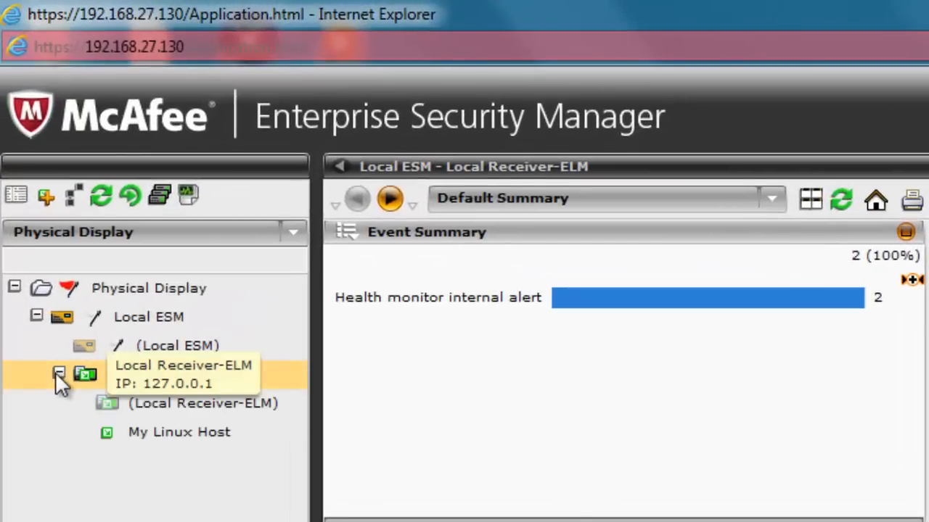
left_click(179, 433)
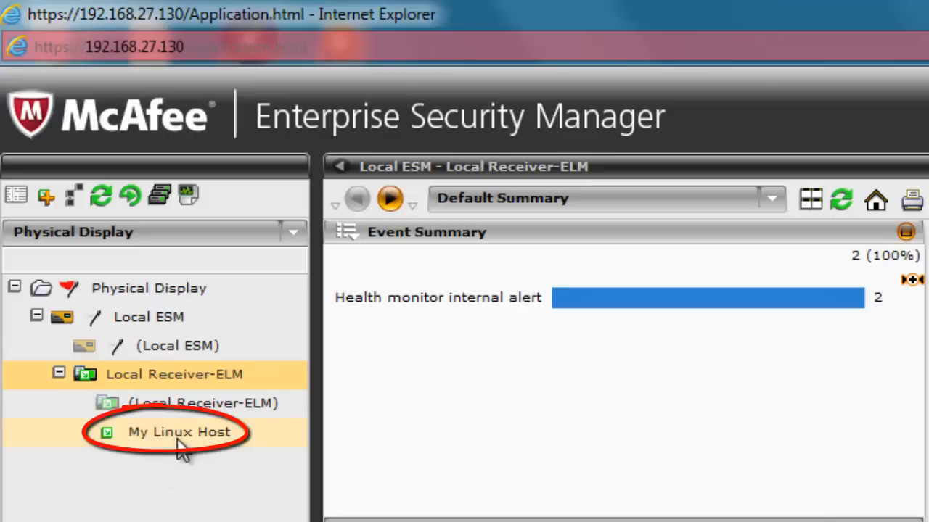
left_click(168, 432)
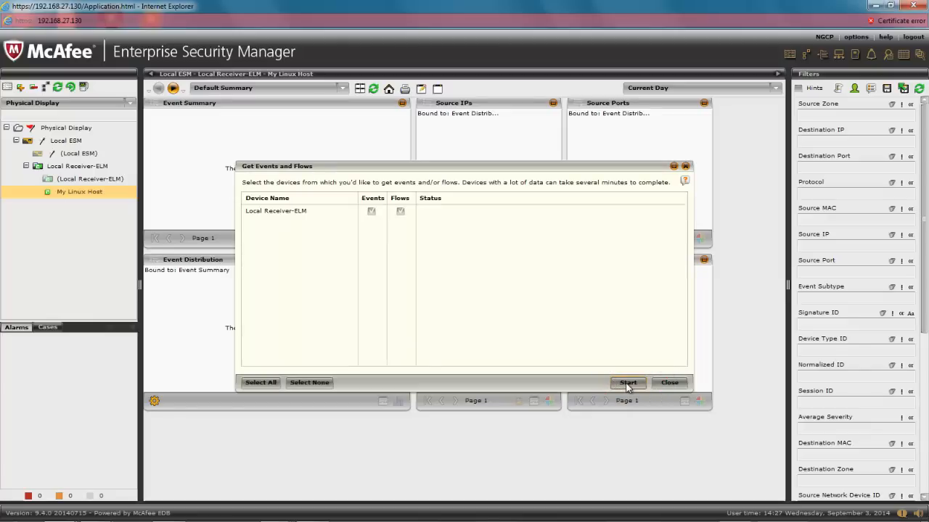
- Start event and flow retrieval from Local Receiver-ELM, then close the 0-events result
left_click(626, 383)
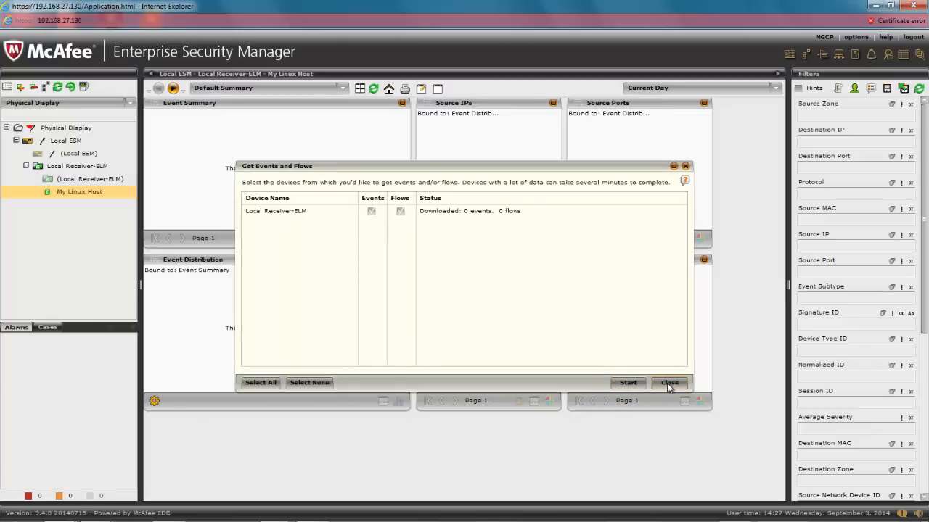
left_click(668, 383)
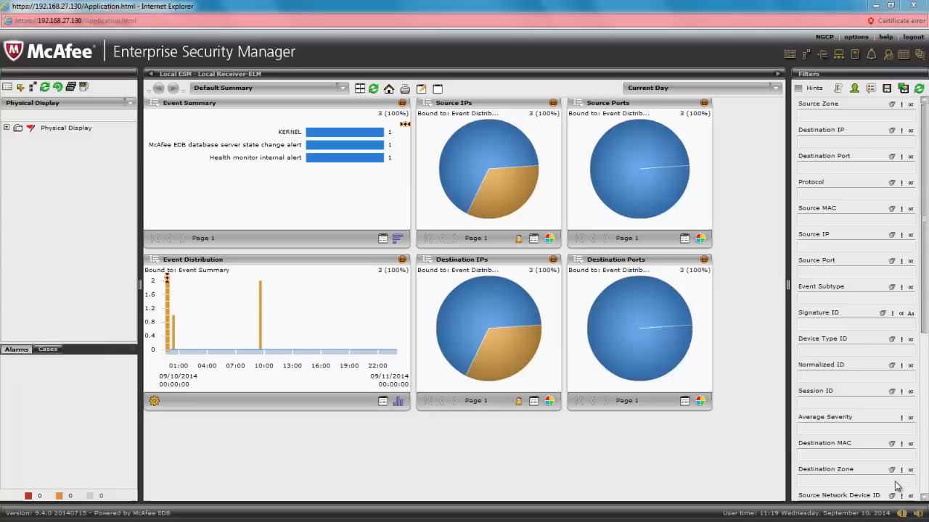
mouse_move(11, 138)
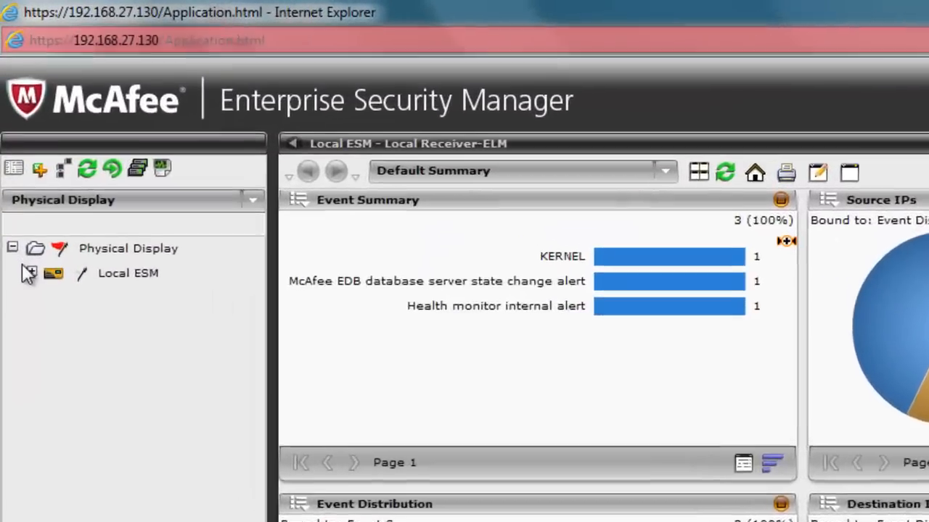
- Expand Local ESM, select Local Receiver-ELM, and open Add Data Source
left_click(32, 274)
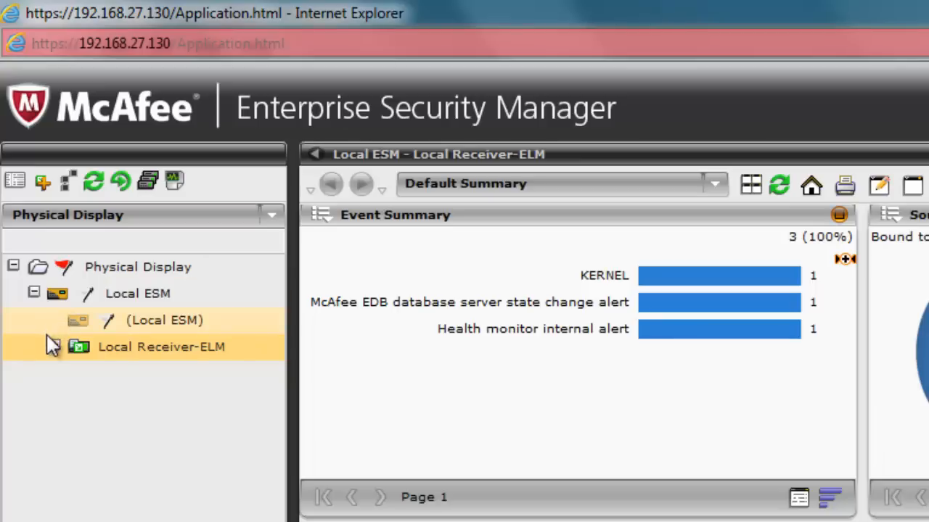
left_click(54, 347)
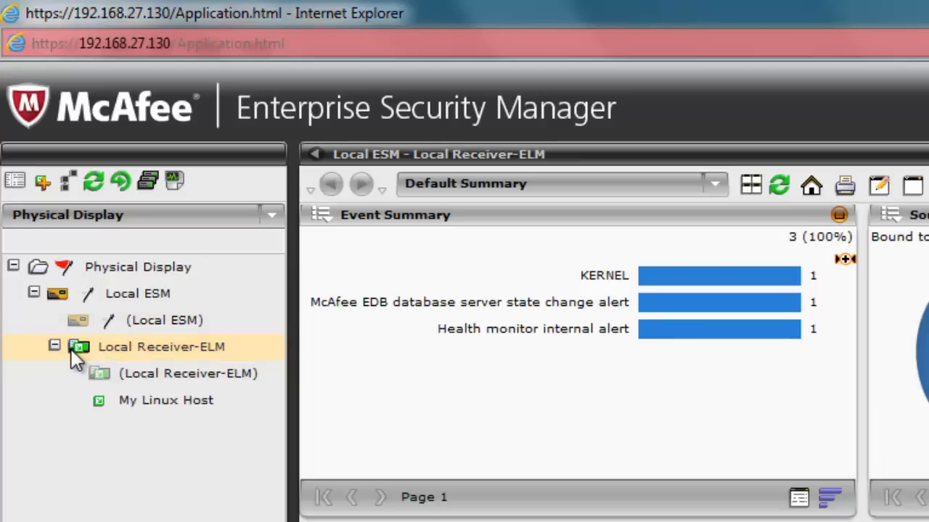
left_click(43, 182)
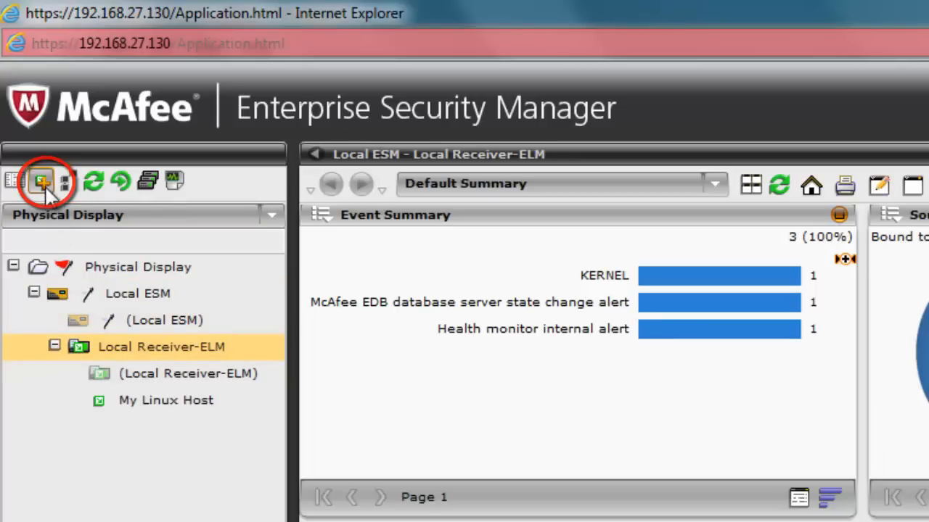
left_click(43, 183)
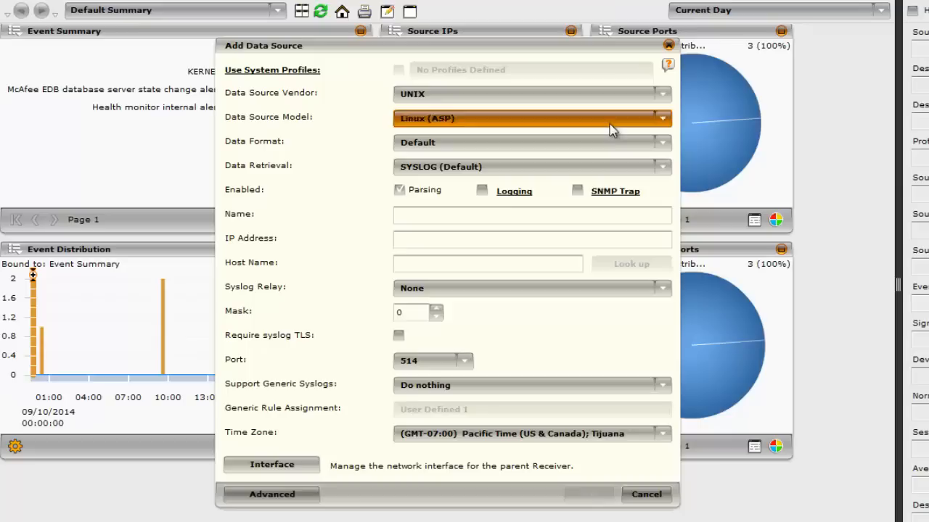
- Name the source 'Syslog-NG relay', set relay to Syslog-ng, and enter its 192.168.27 IP
type("Syslog-NG relay")
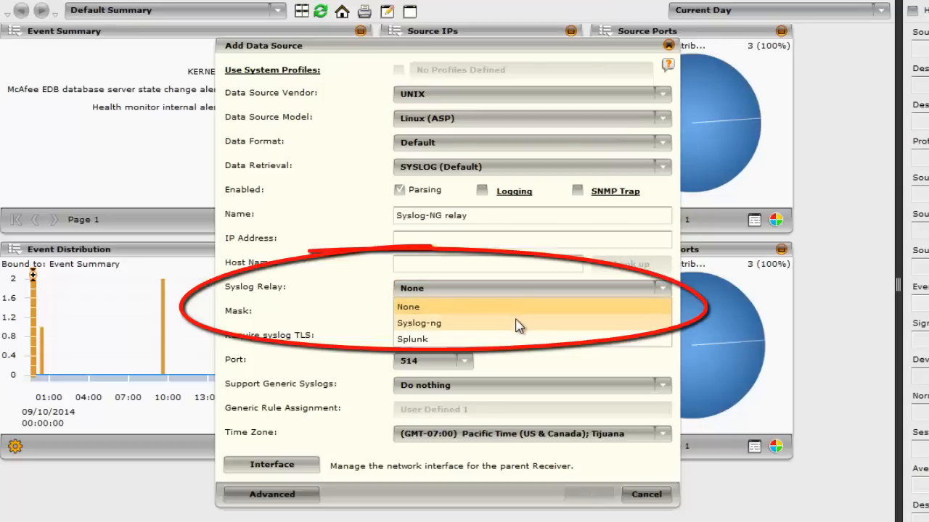
left_click(408, 306)
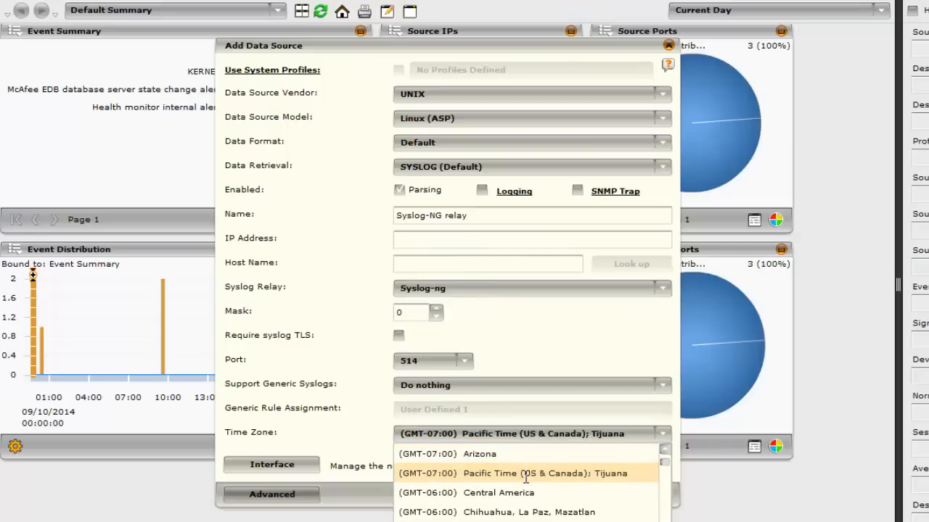
type("192.168.")
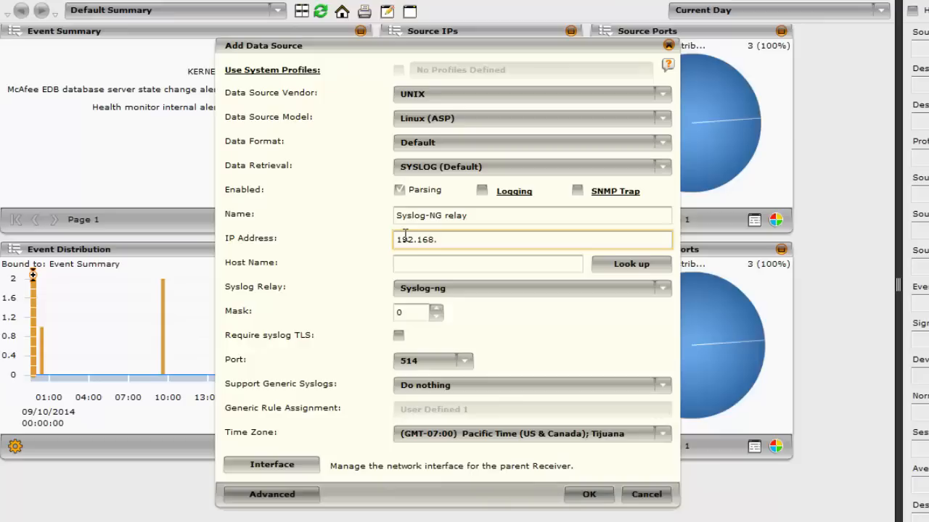
type("27.")
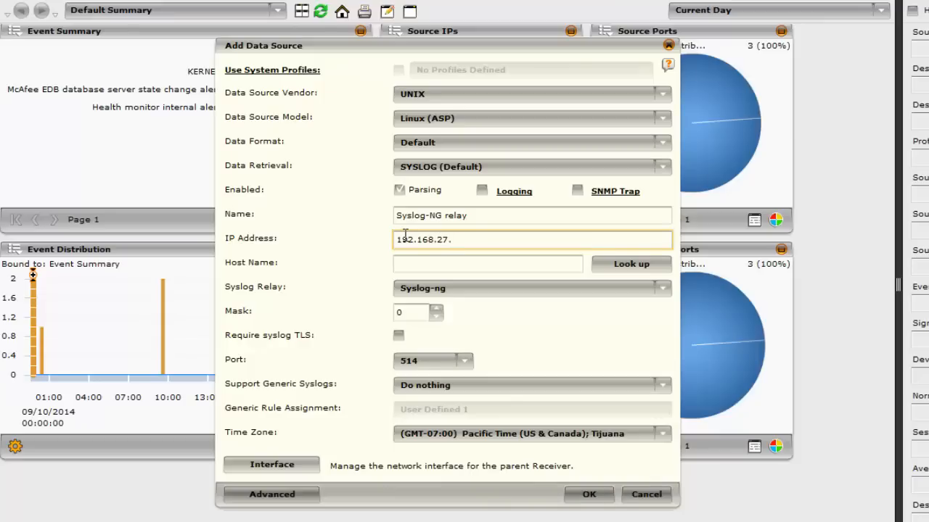
type("22")
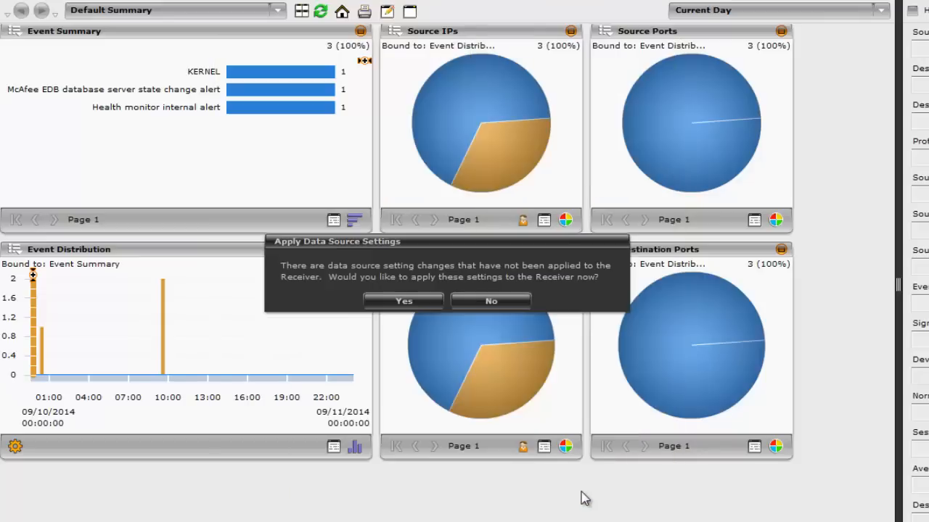
- Apply the settings, roll out the Syslog-NG relay policy, and close the success message
left_click(403, 301)
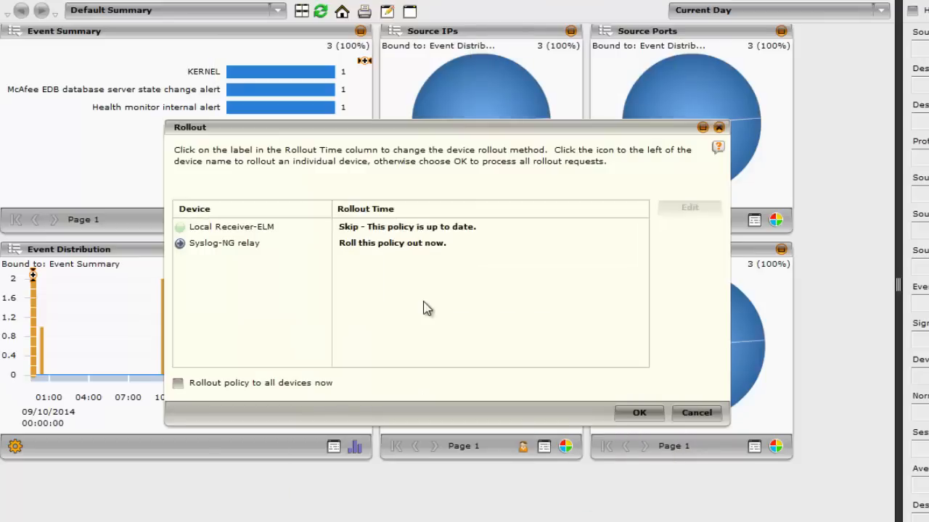
left_click(640, 413)
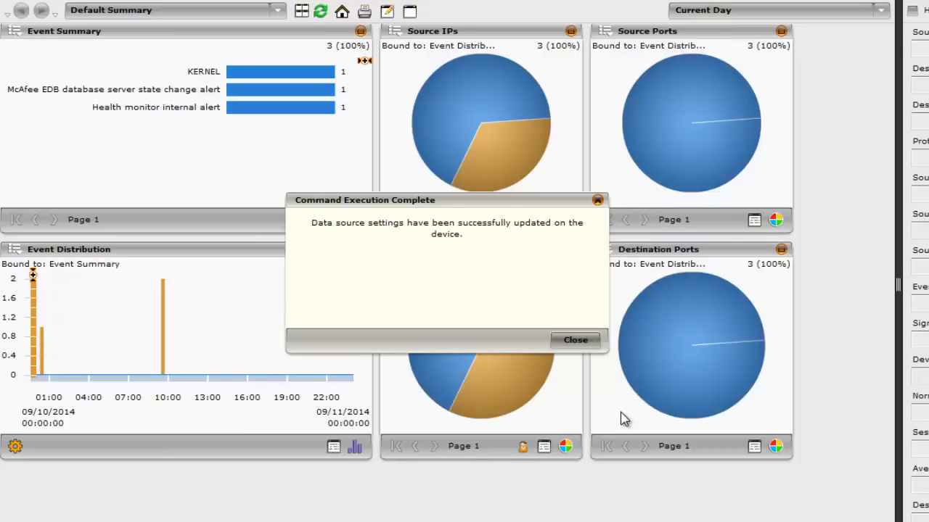
left_click(575, 340)
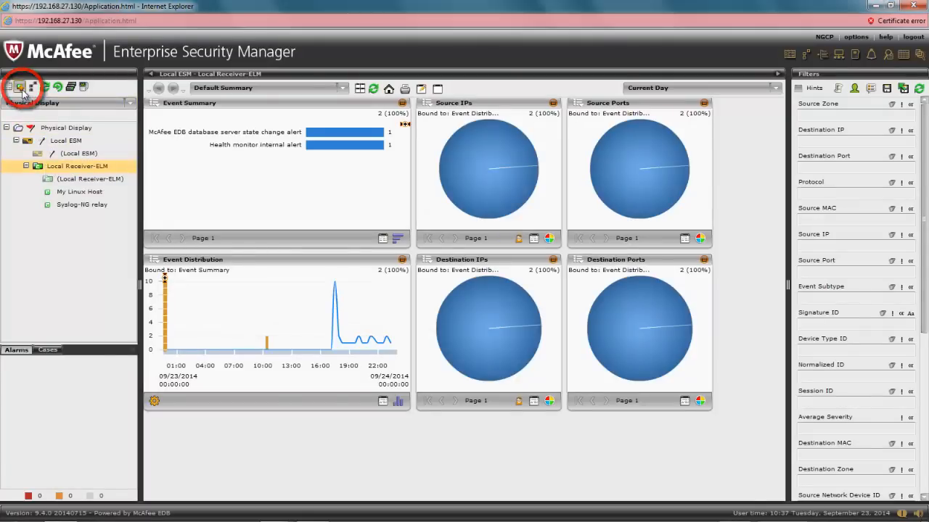
- Start a new data source with vendor Juniper Networks and model JUNOS Router (ASP)
left_click(20, 85)
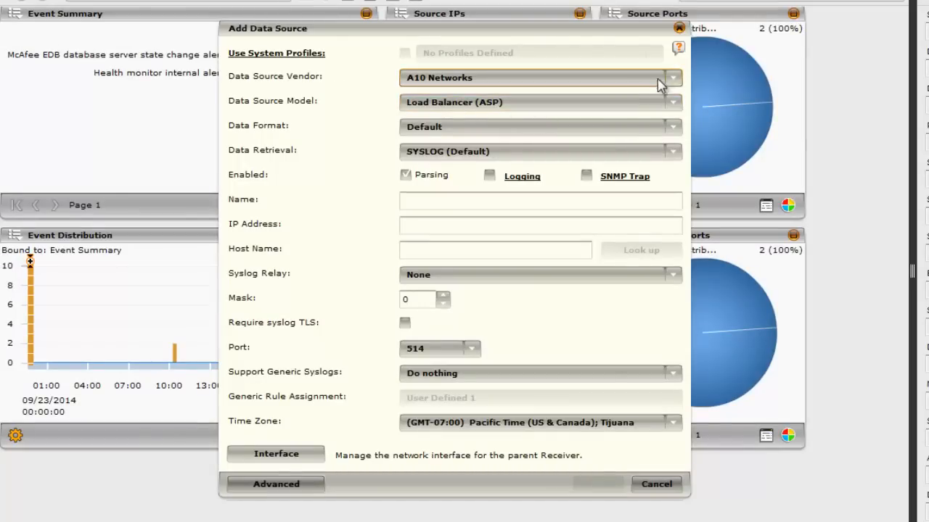
left_click(672, 78)
type("Juniper")
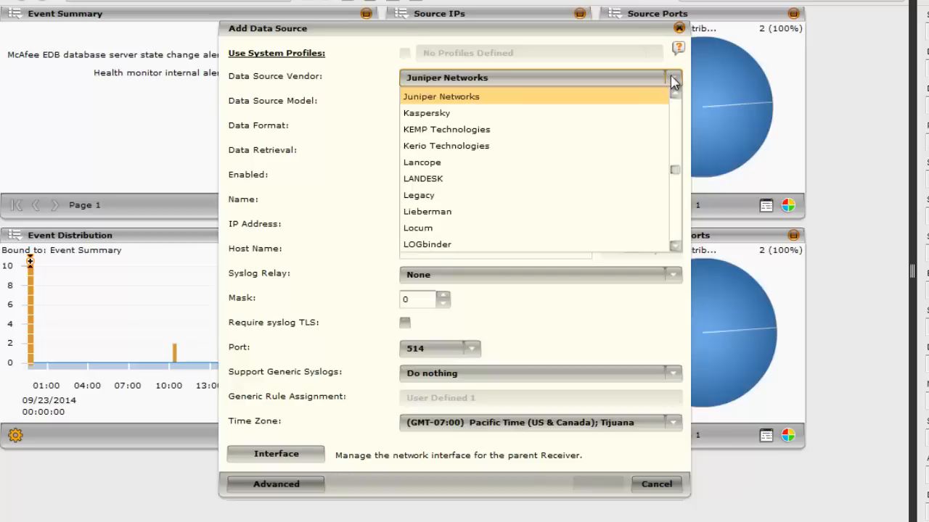
left_click(441, 96)
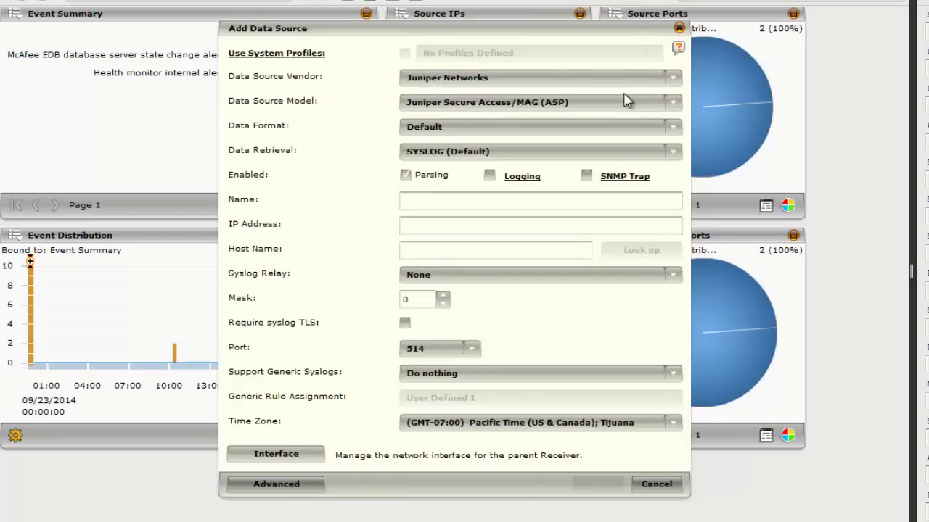
left_click(672, 102)
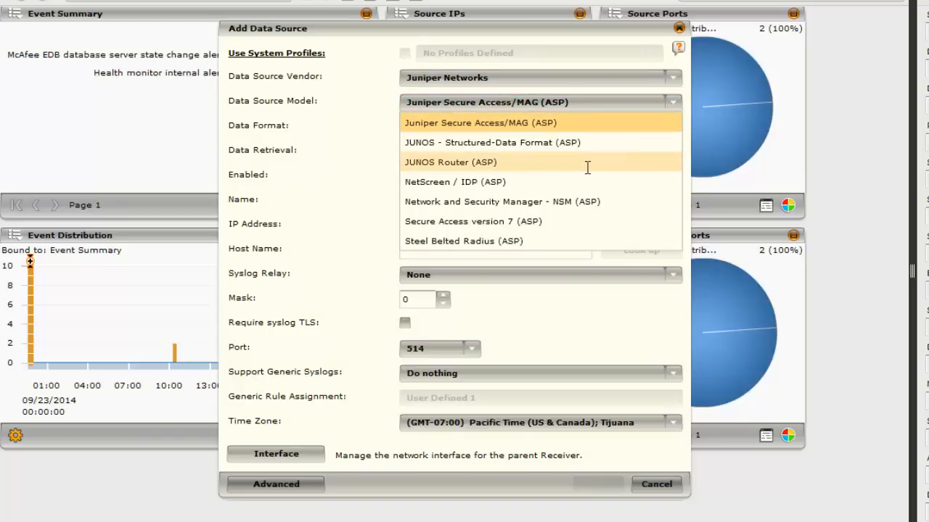
left_click(454, 161)
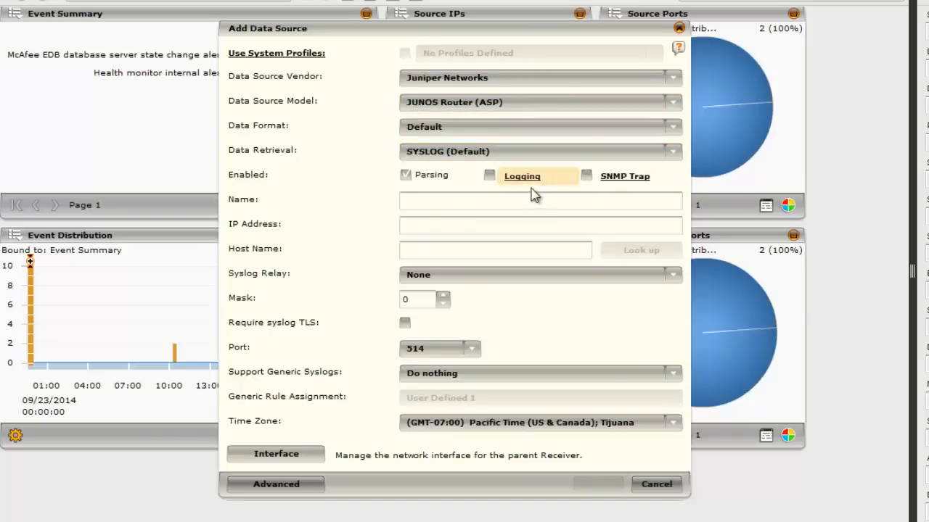
- Name it Juniper Router at 192.168.124.1, host Router 1, Pacific time, and save
type("Juniper")
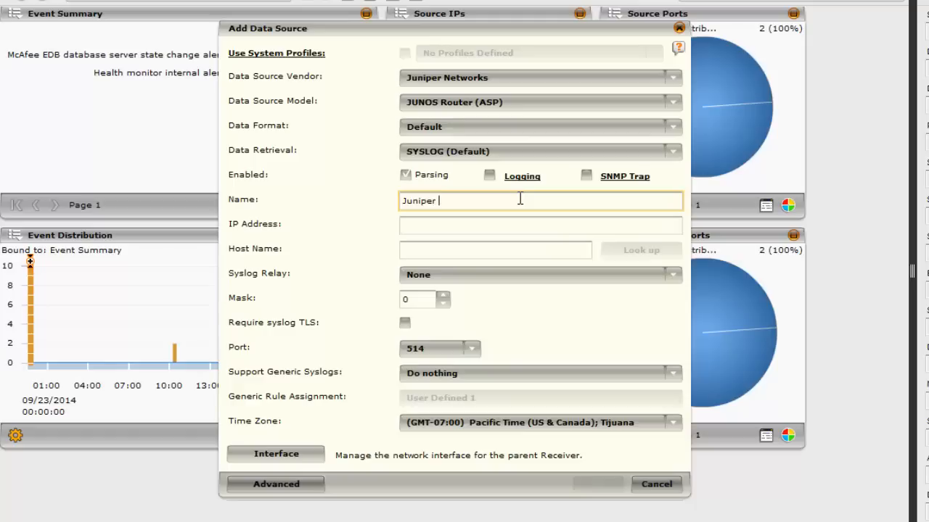
type("Router")
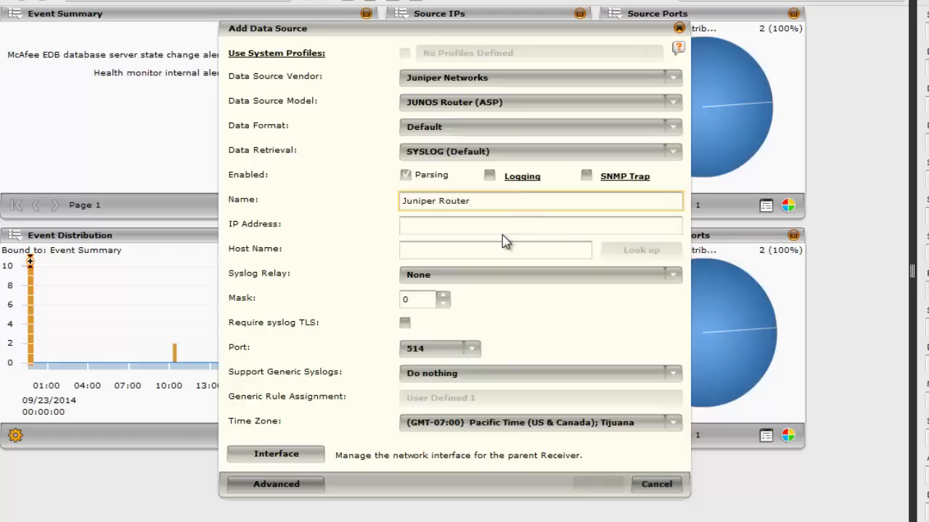
type("1")
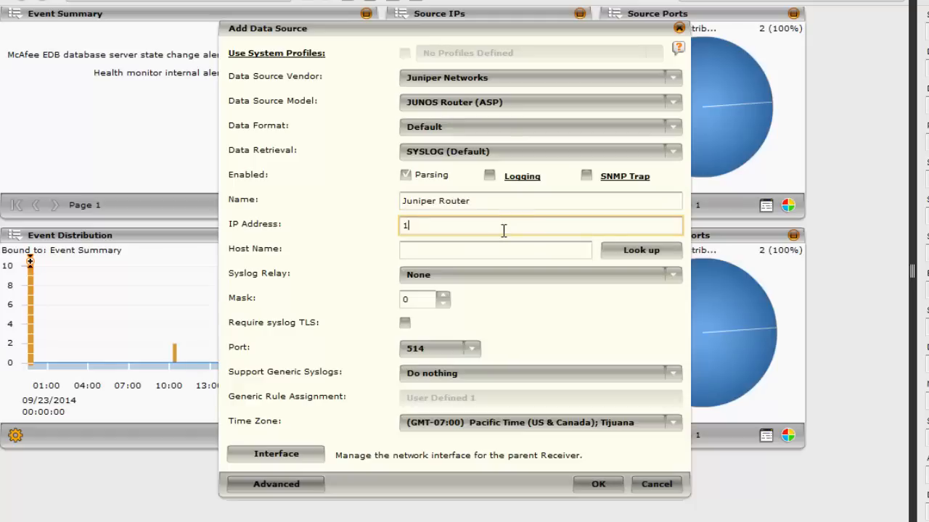
type("92.168.124.1")
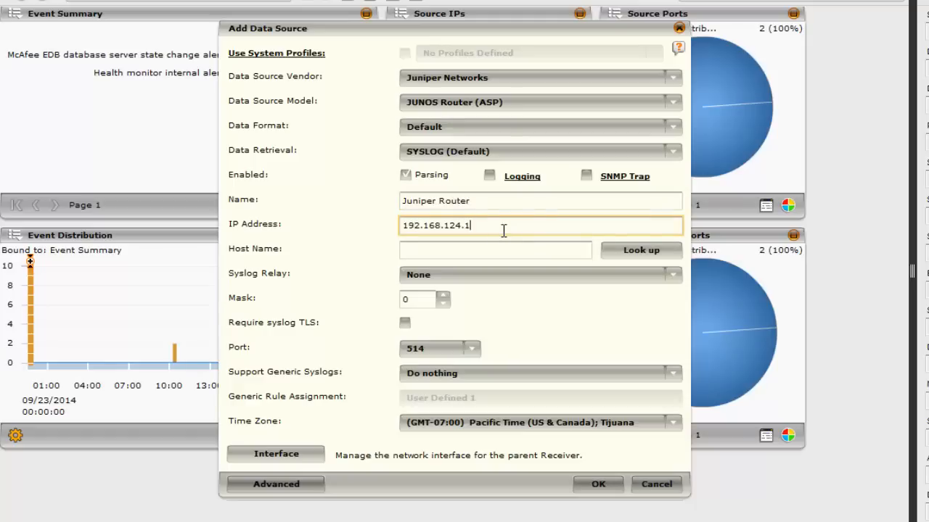
type("Router 1")
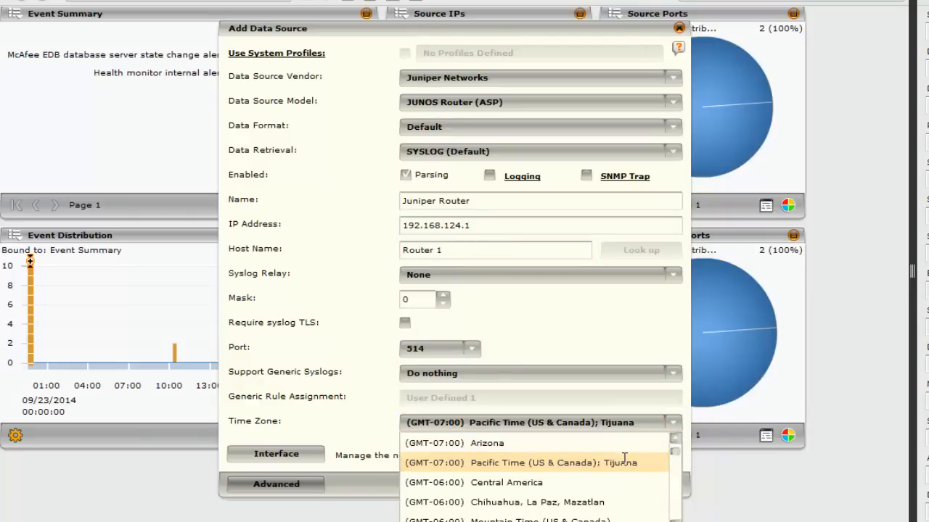
left_click(531, 462)
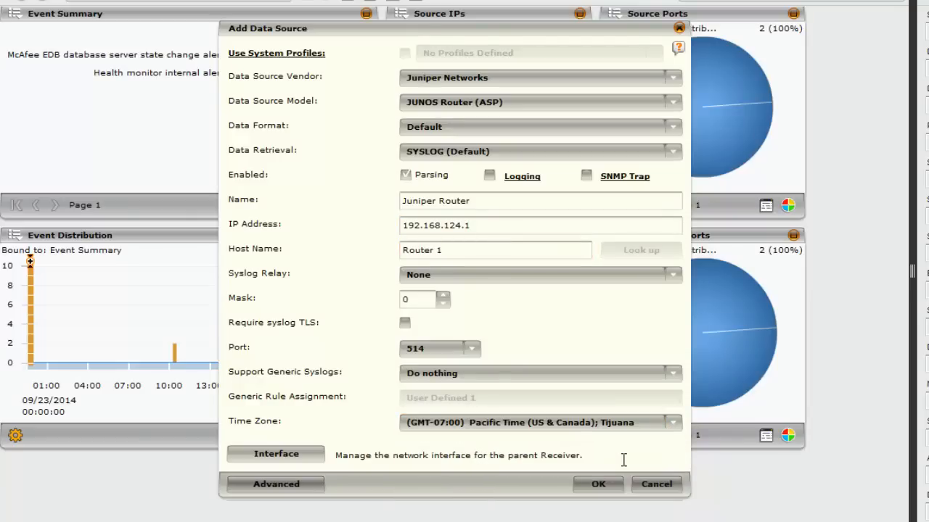
left_click(598, 484)
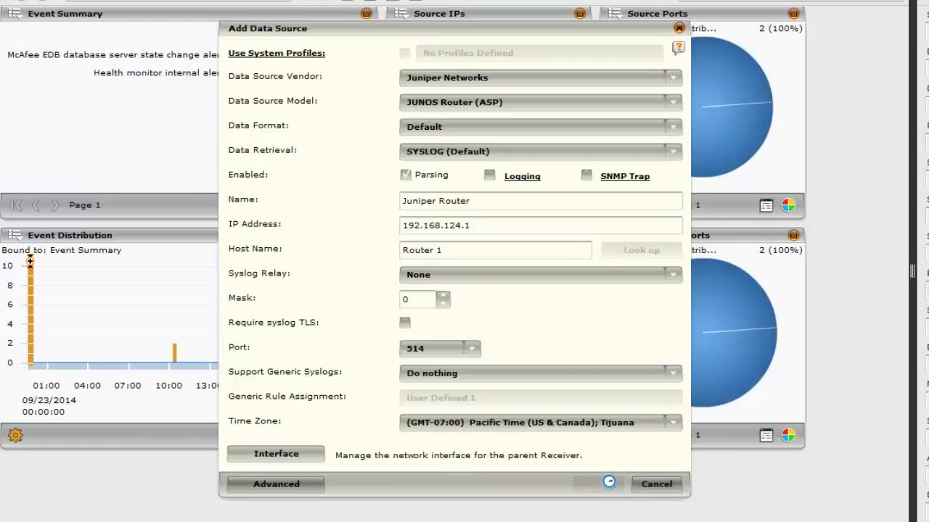
left_click(608, 485)
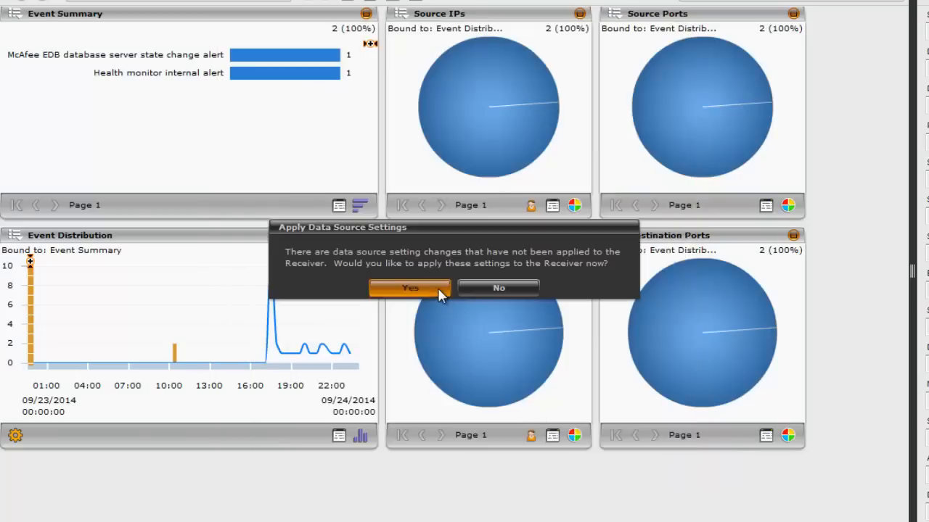
- Apply and roll out the Juniper Router settings, then select it under Local Receiver-ELM
left_click(409, 288)
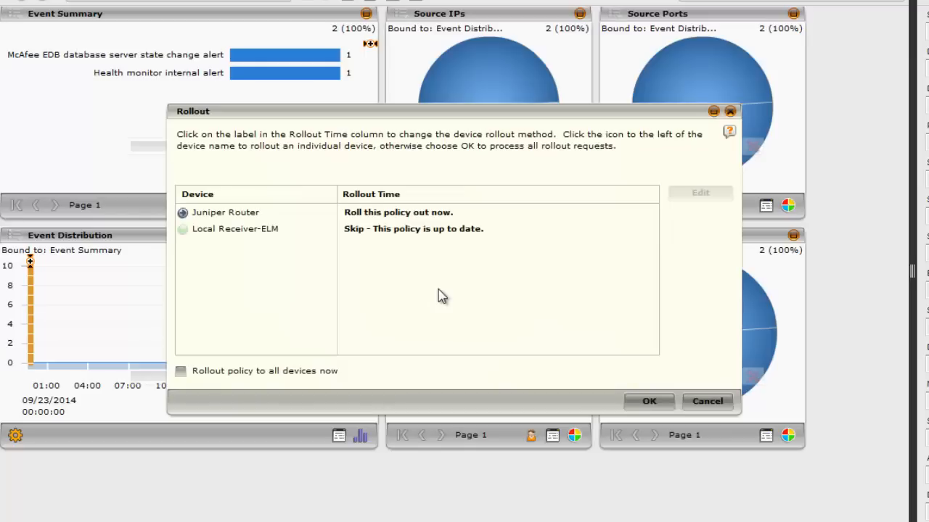
mouse_move(644, 401)
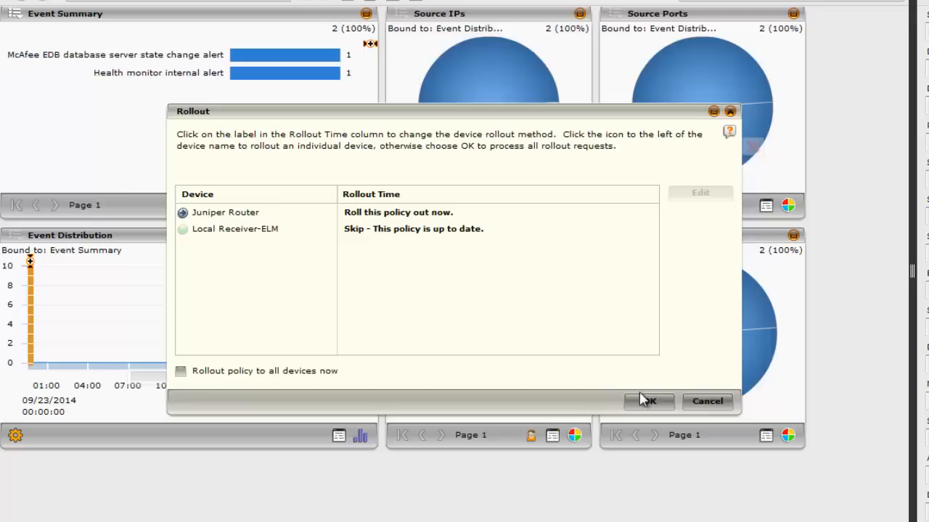
left_click(649, 401)
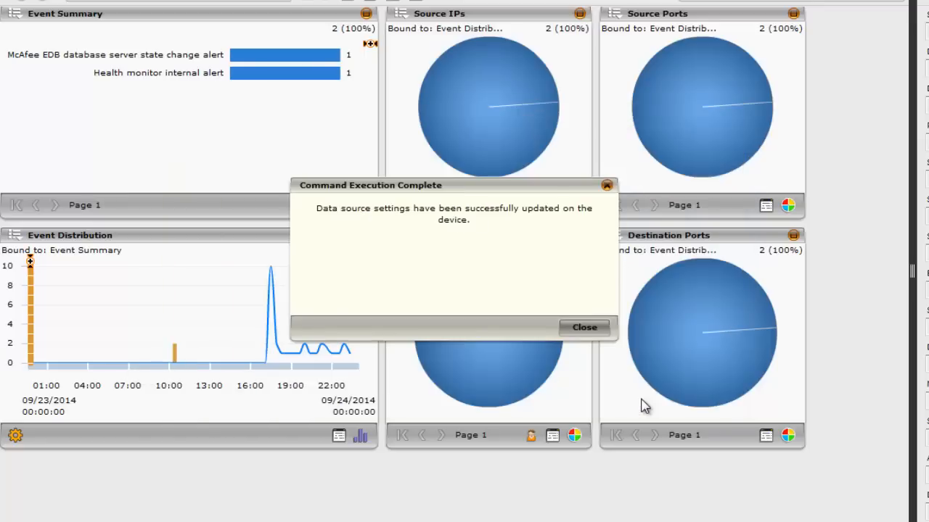
left_click(583, 328)
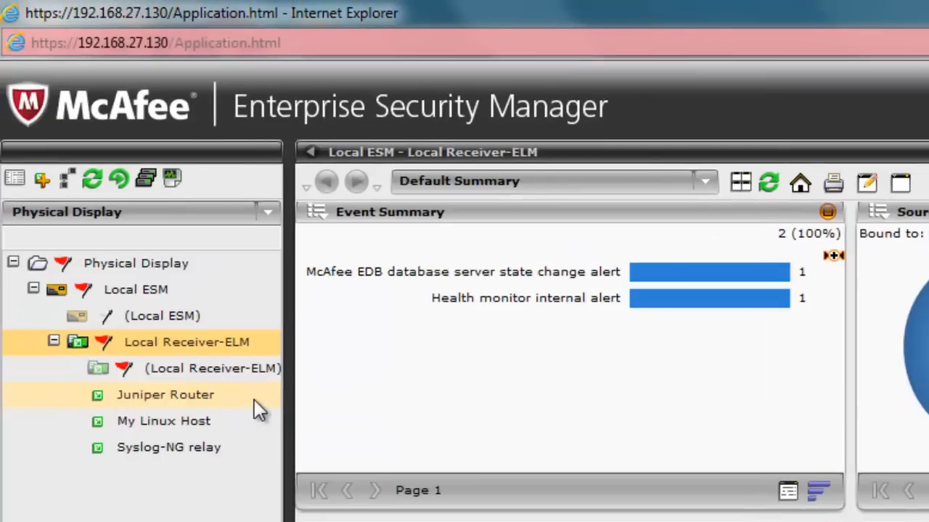
left_click(165, 394)
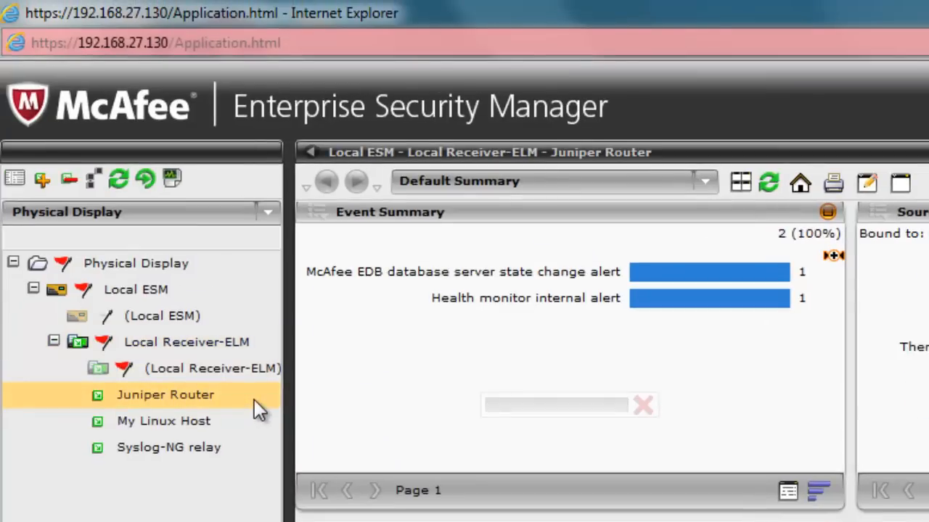